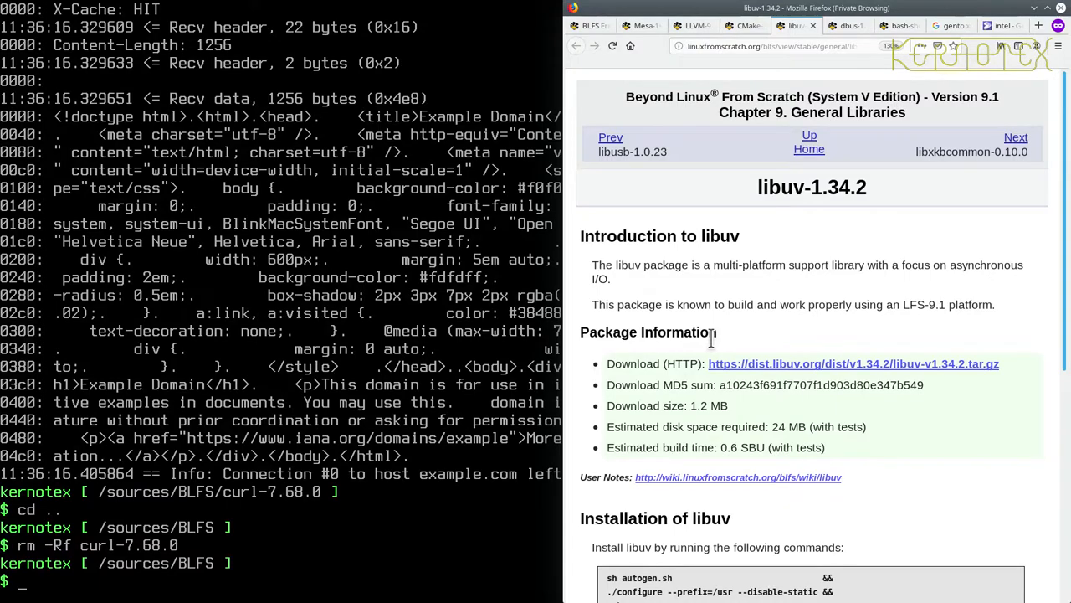
# Step: Back out of the text-mode BLFS book index to the shell prompt
pyautogui.scroll(-3)
pyautogui.write('l')
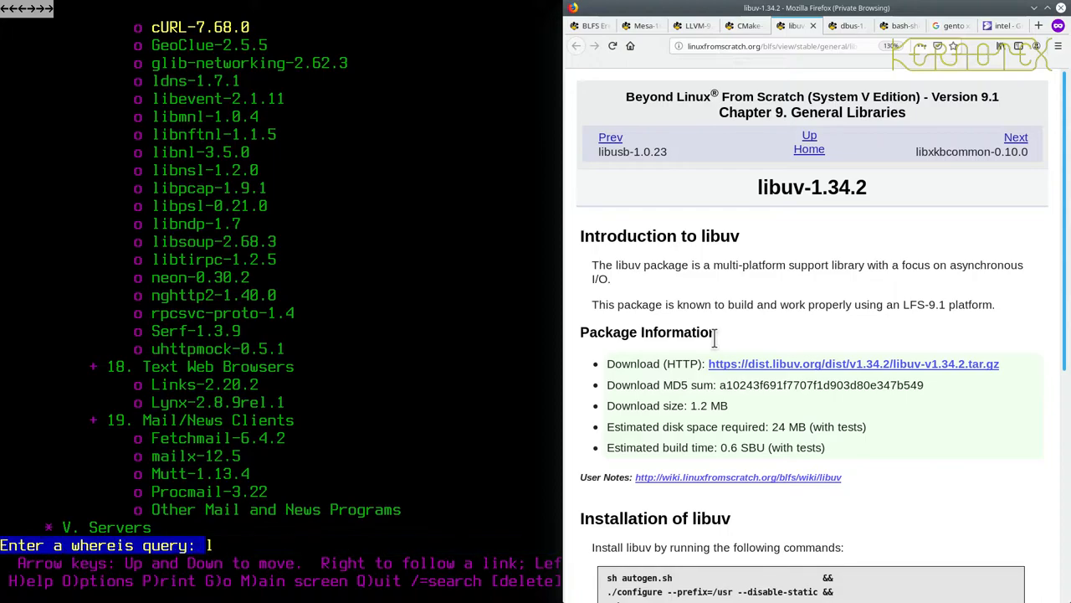
pyautogui.press('Return')
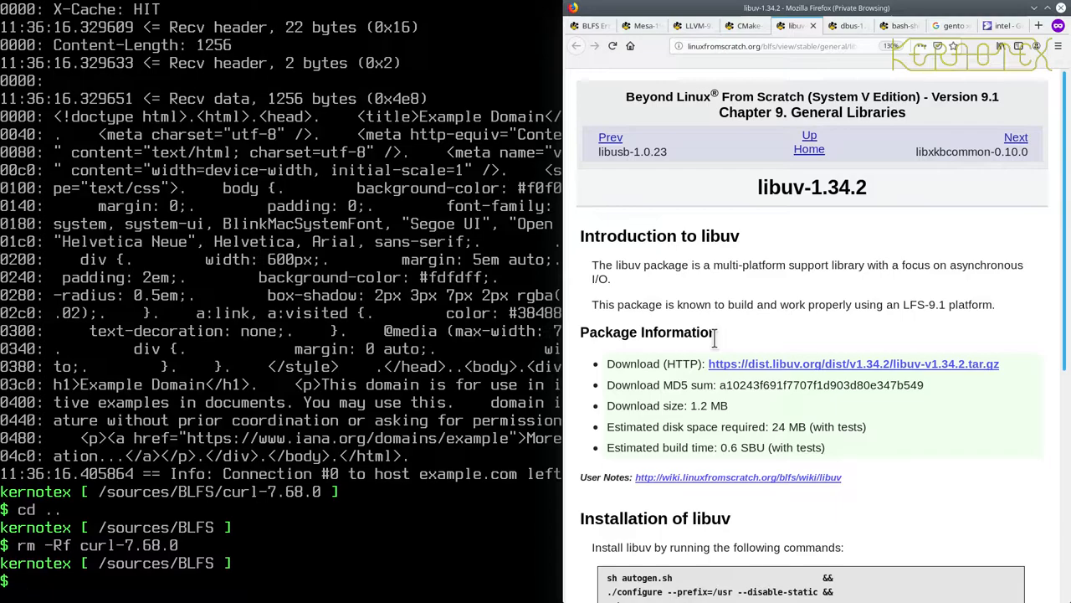
# Step: Extract the libuv tarball and change into the libuv-v1.34.2 directory
pyautogui.write('tar -xvf lib')
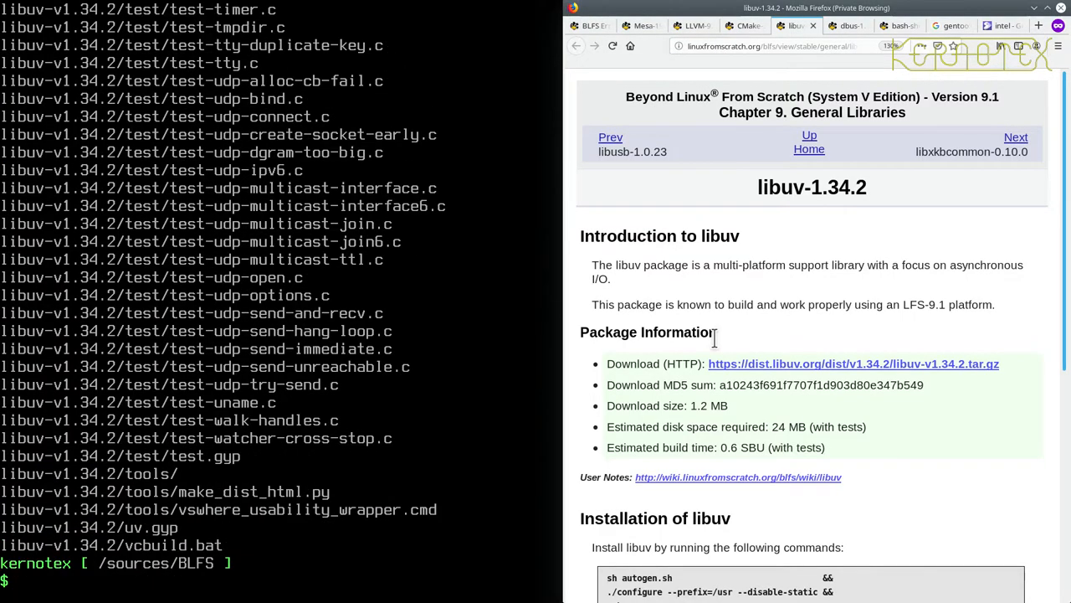
pyautogui.write('cd lib')
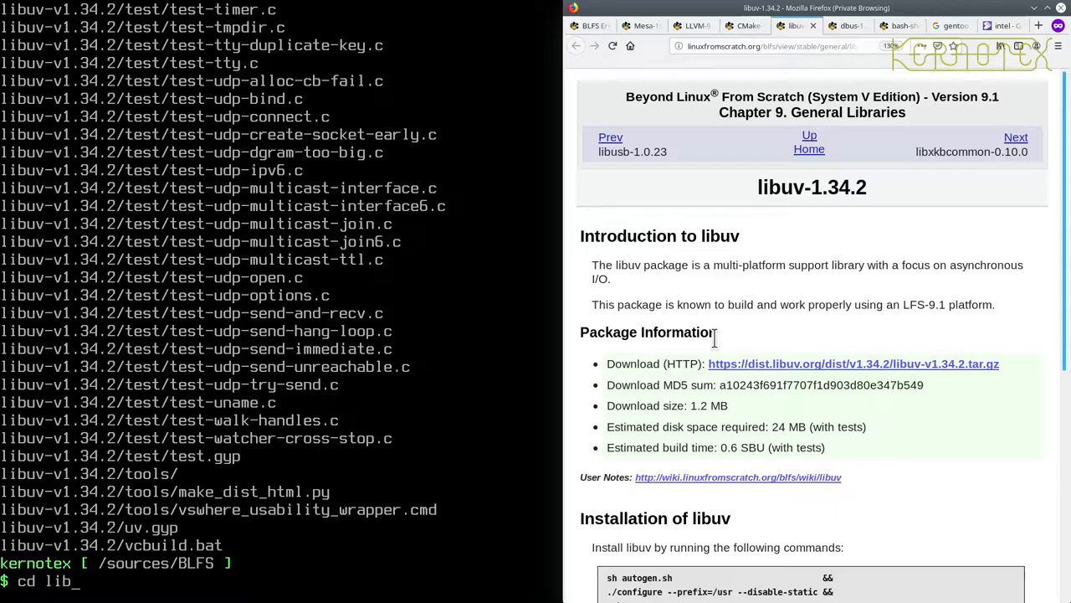
pyautogui.write('ibuv-v1.34.2')
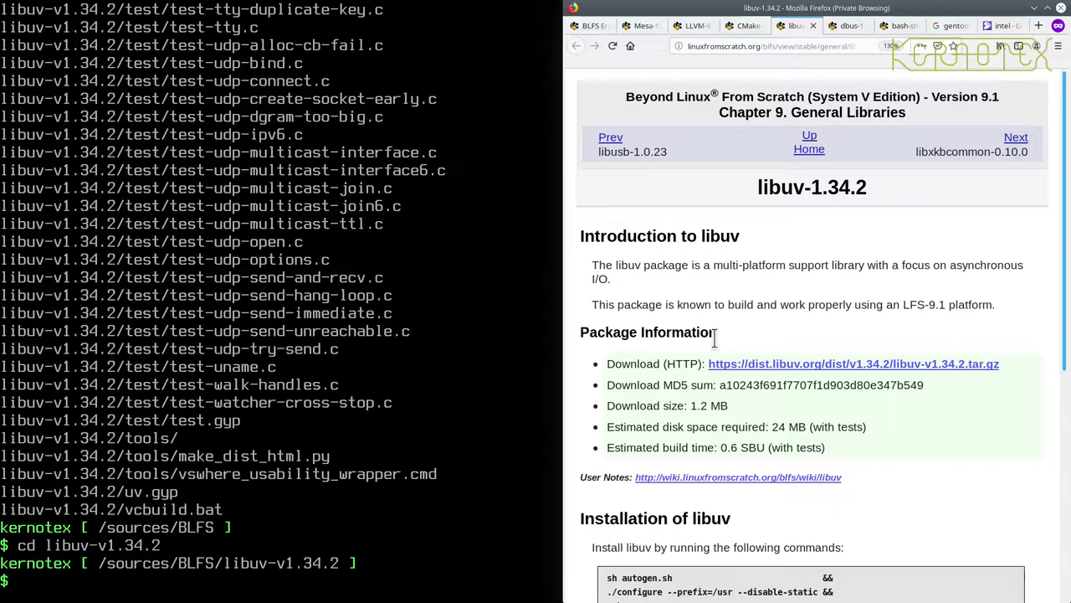
pyautogui.scroll(-3)
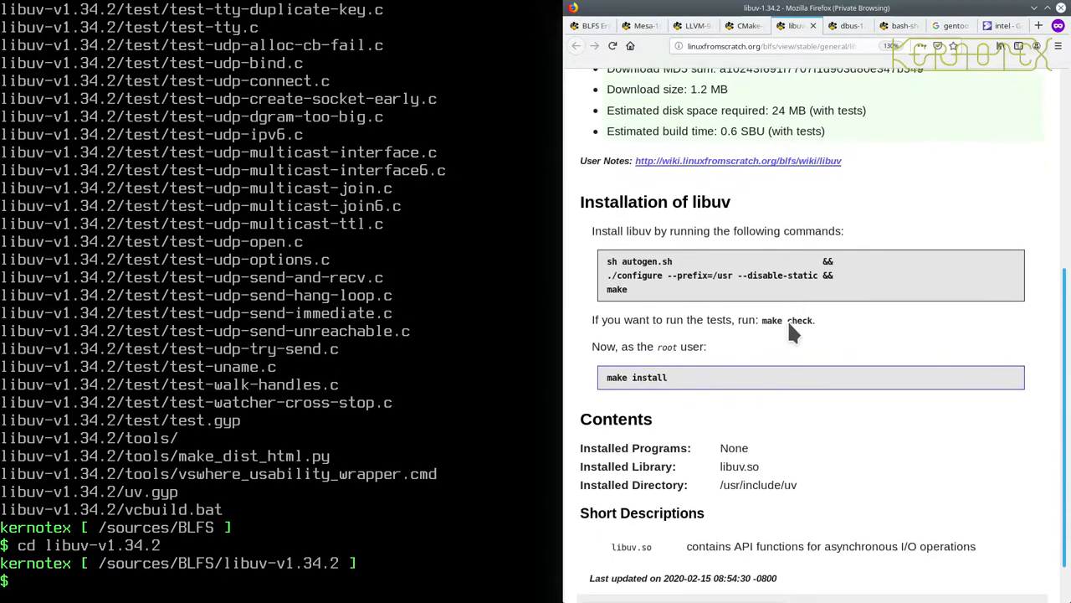
pyautogui.scroll(-3)
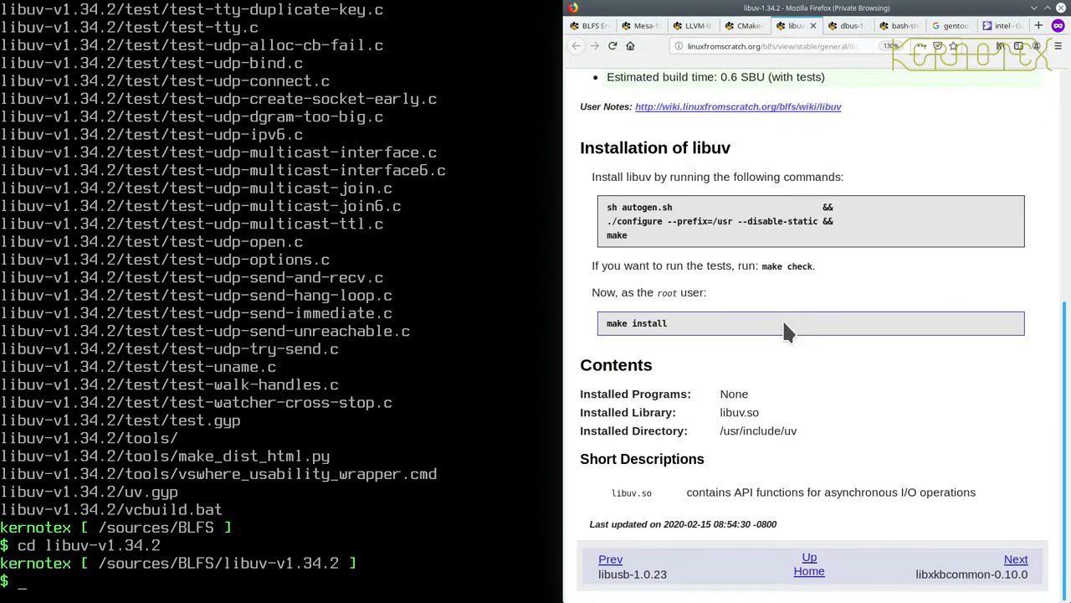
pyautogui.moveTo(770, 293)
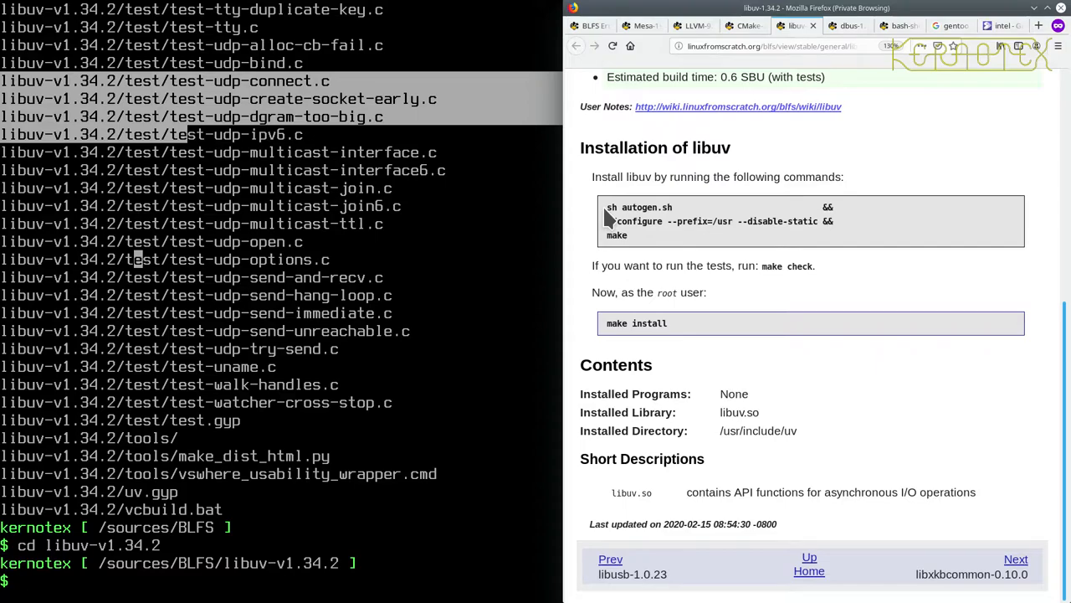
# Step: Restart the GPM console mouse service with sudo -E /etc/init.d/gpm restart
pyautogui.write('sudo')
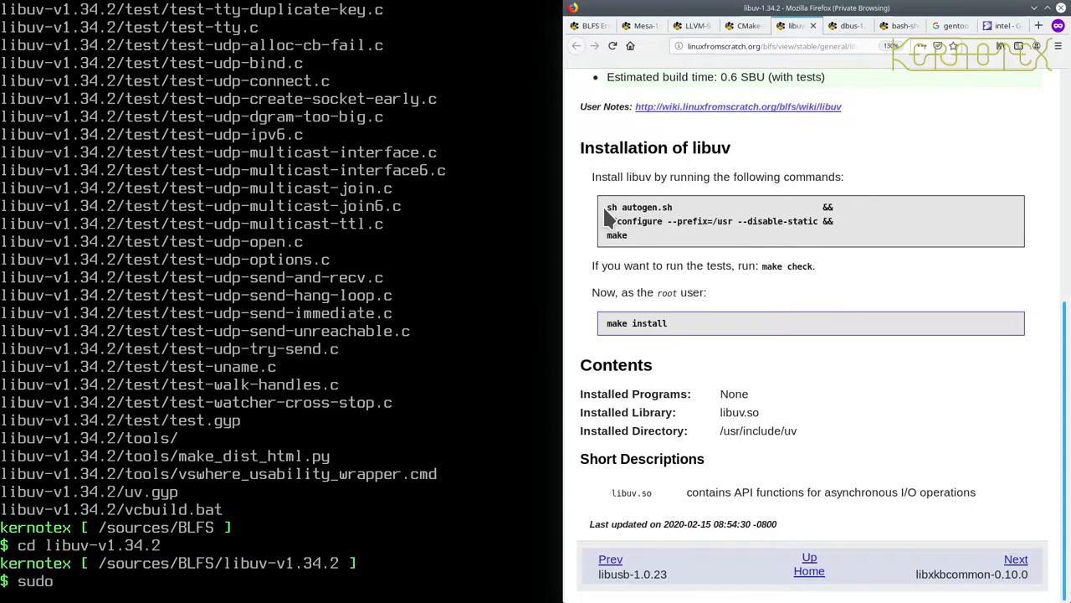
pyautogui.write('-E')
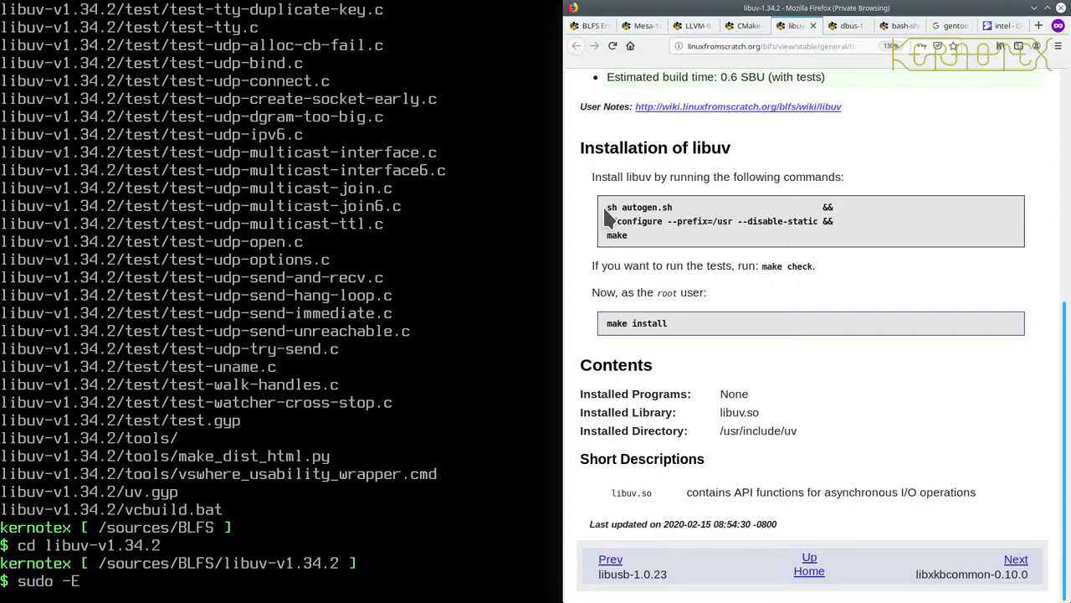
pyautogui.write('/etc/init')
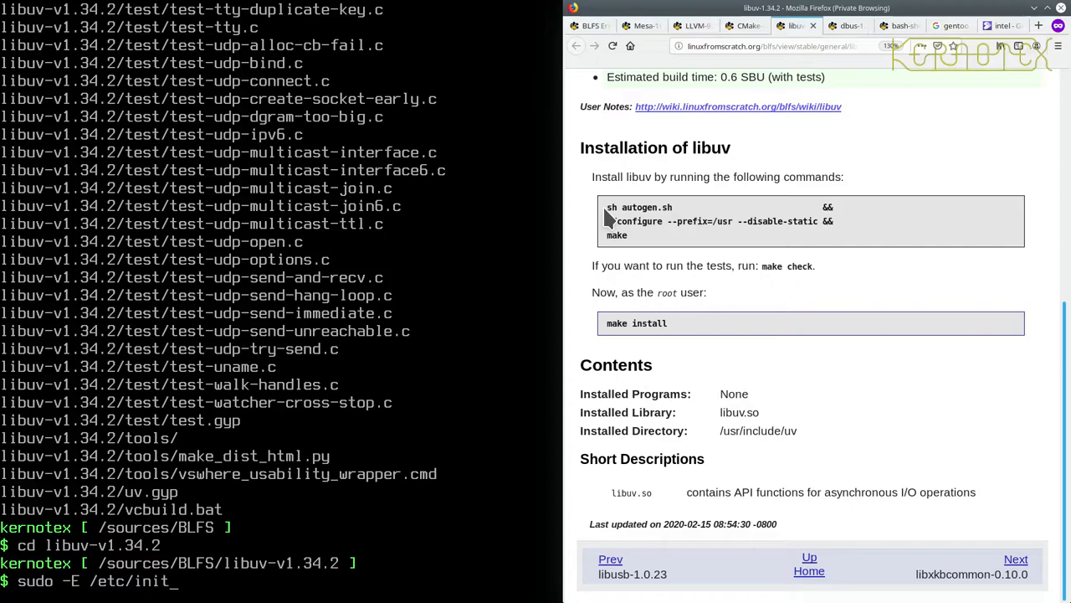
pyautogui.write('.d')
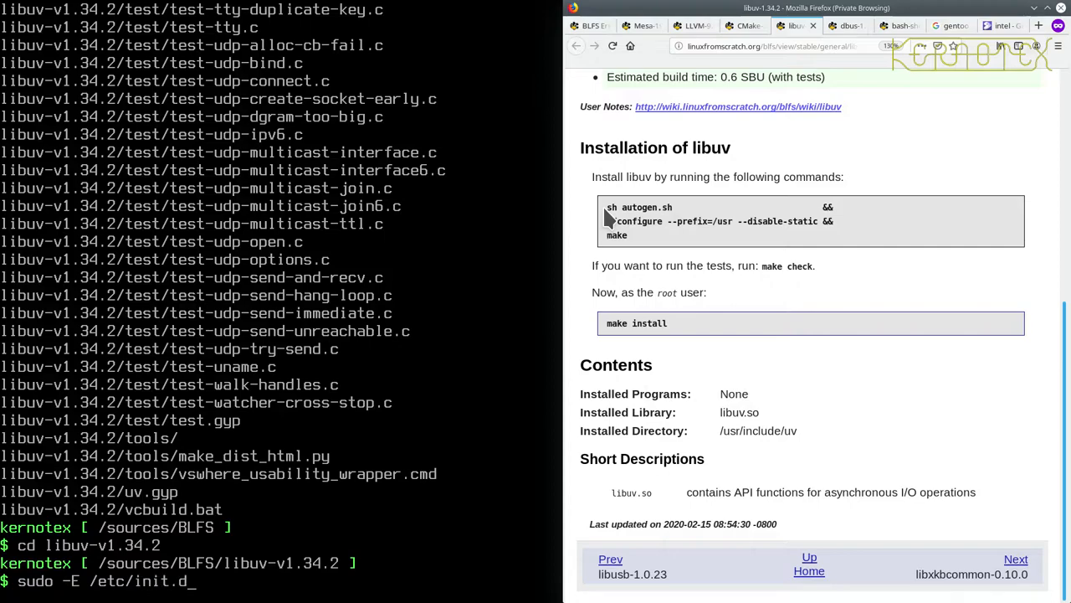
pyautogui.write('gpm')
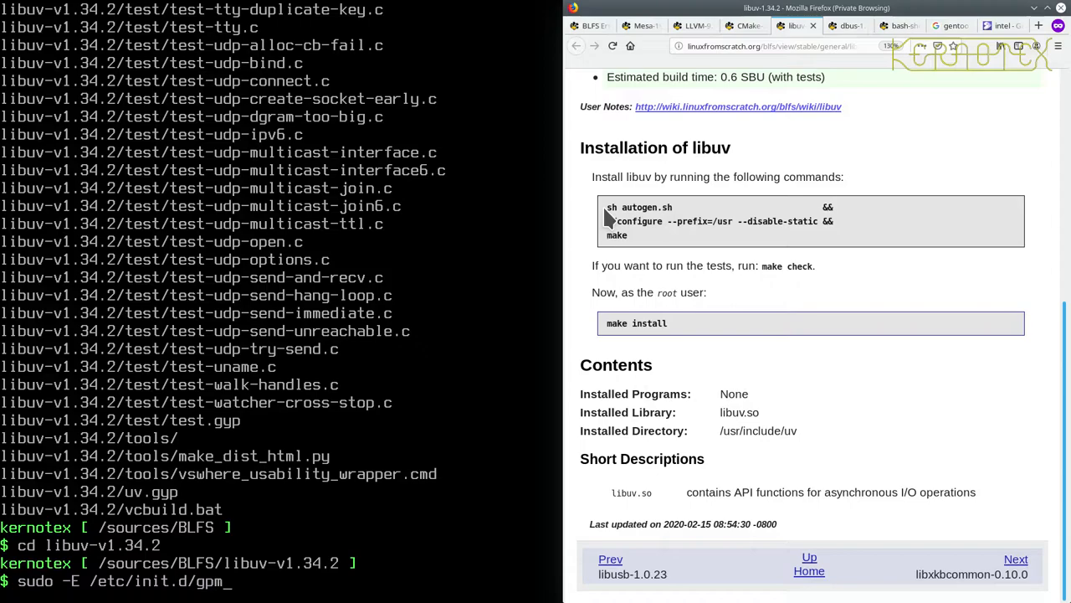
pyautogui.write('restar')
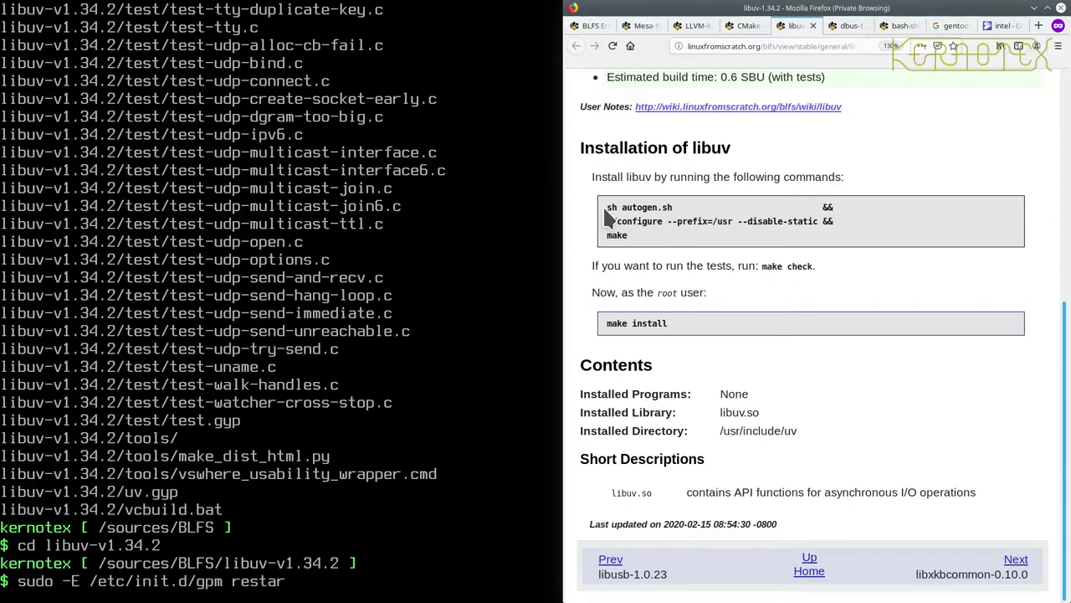
pyautogui.press('Return')
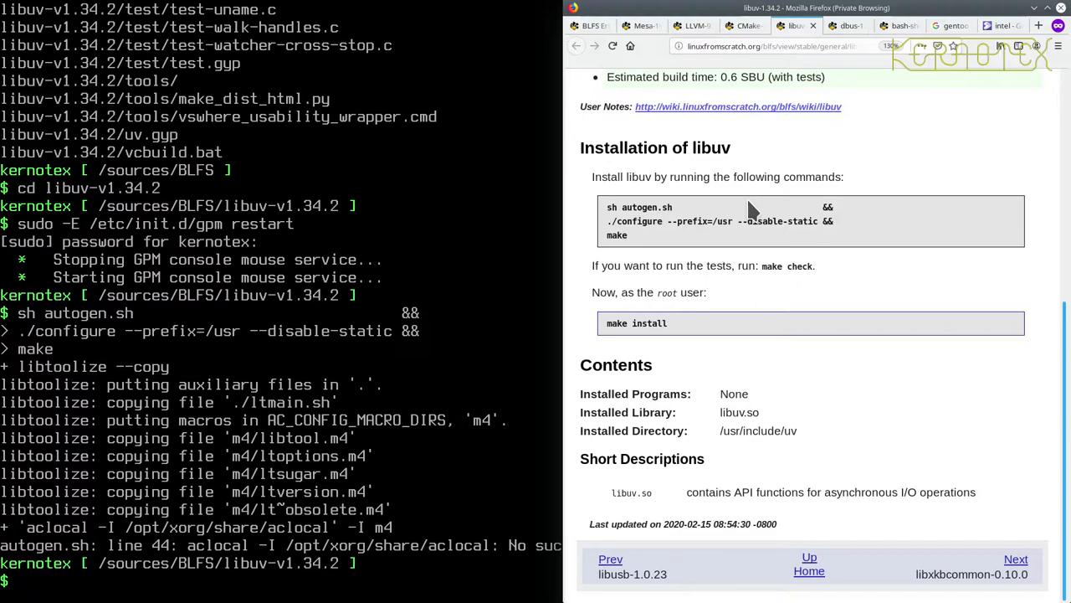
pyautogui.moveTo(744, 214)
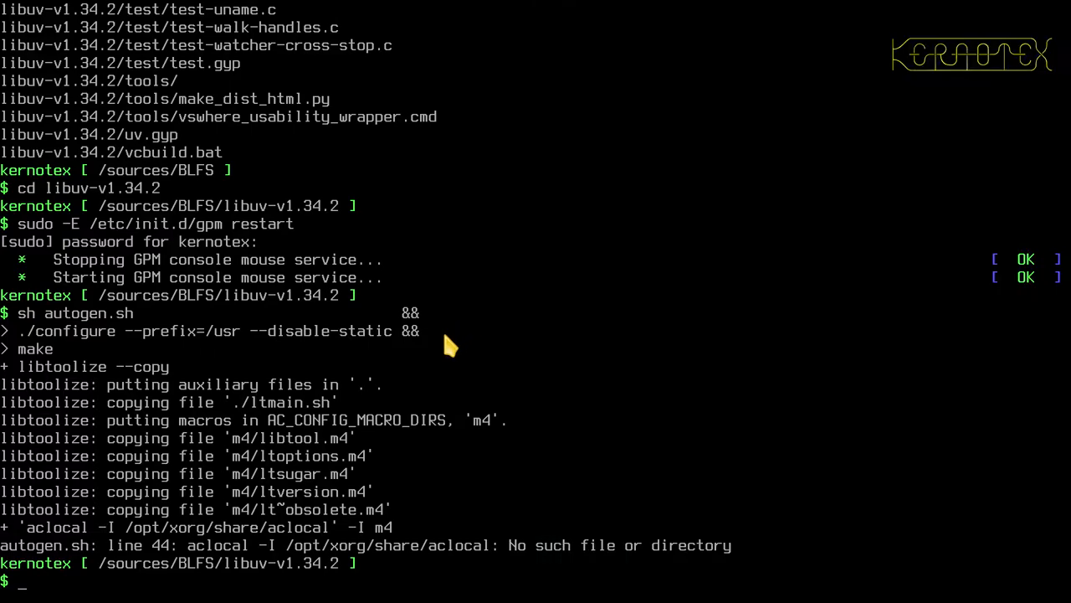
pyautogui.moveTo(446, 566)
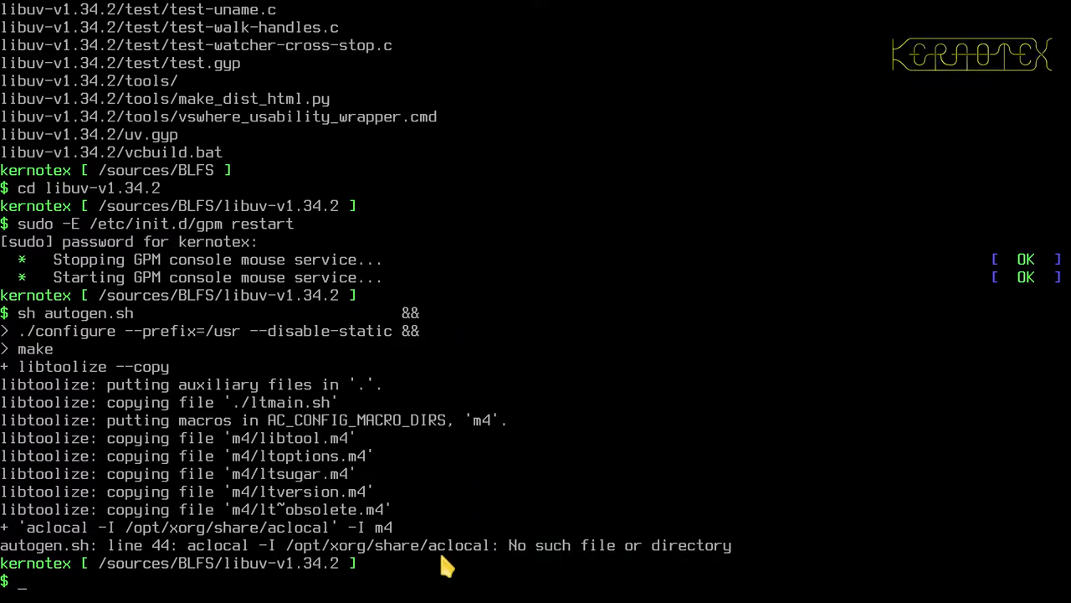
pyautogui.moveTo(458, 539)
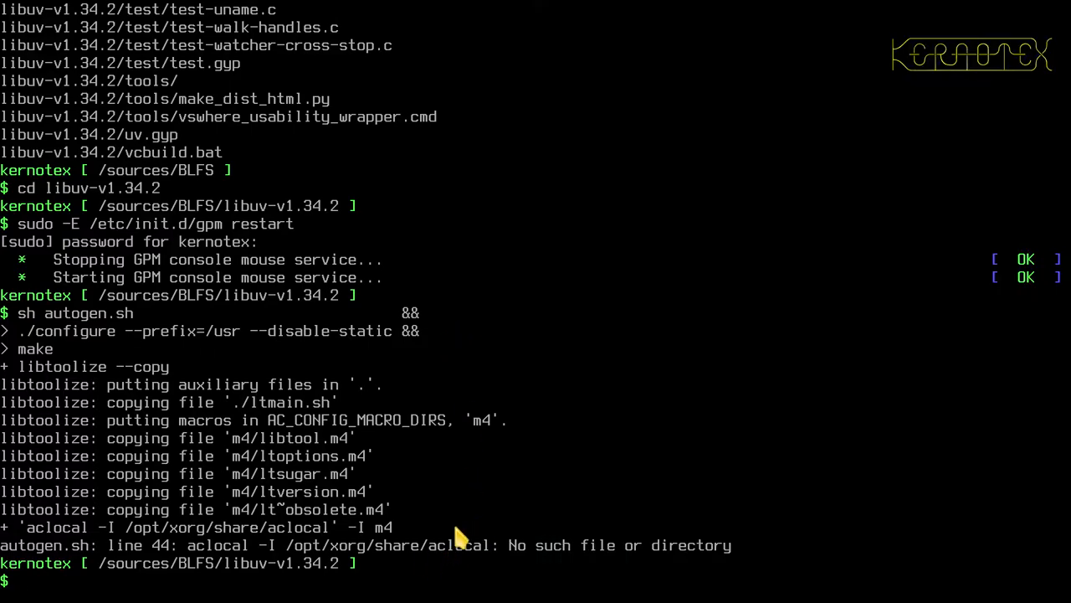
# Step: List /opt/xorg/share and its aclocal directory holding xorg-macros.m4 and xtrans.m4
pyautogui.write('ls -l /opt/')
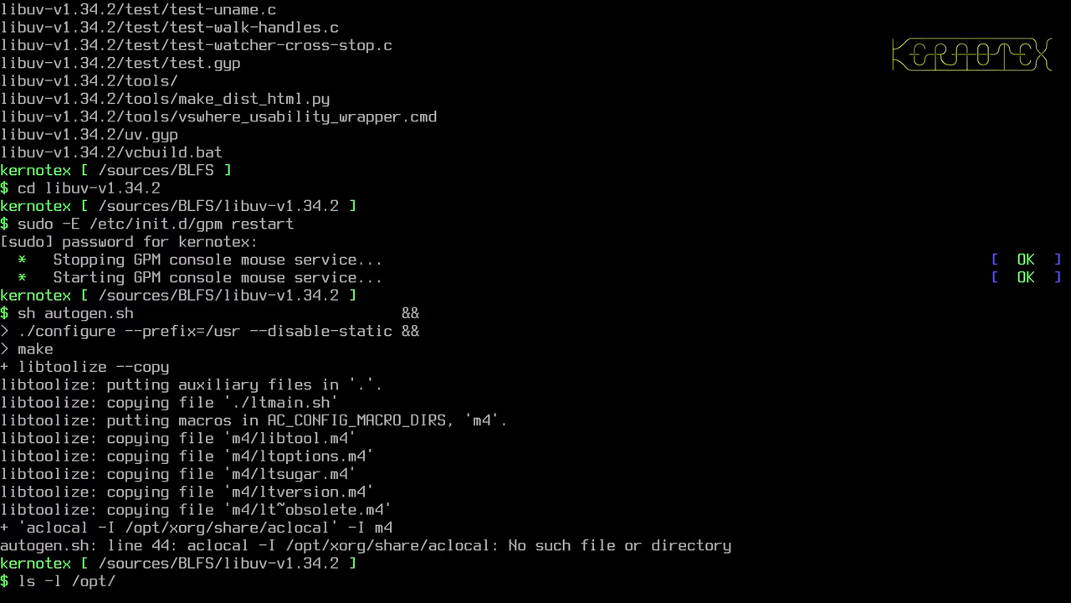
pyautogui.write('xorg')
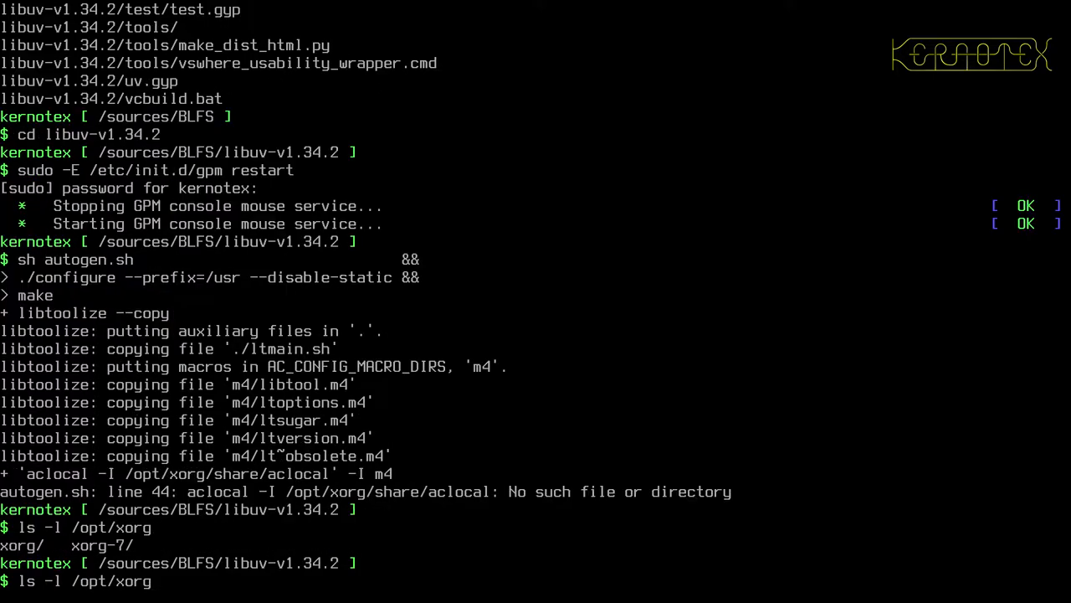
pyautogui.write('share/aclocal/')
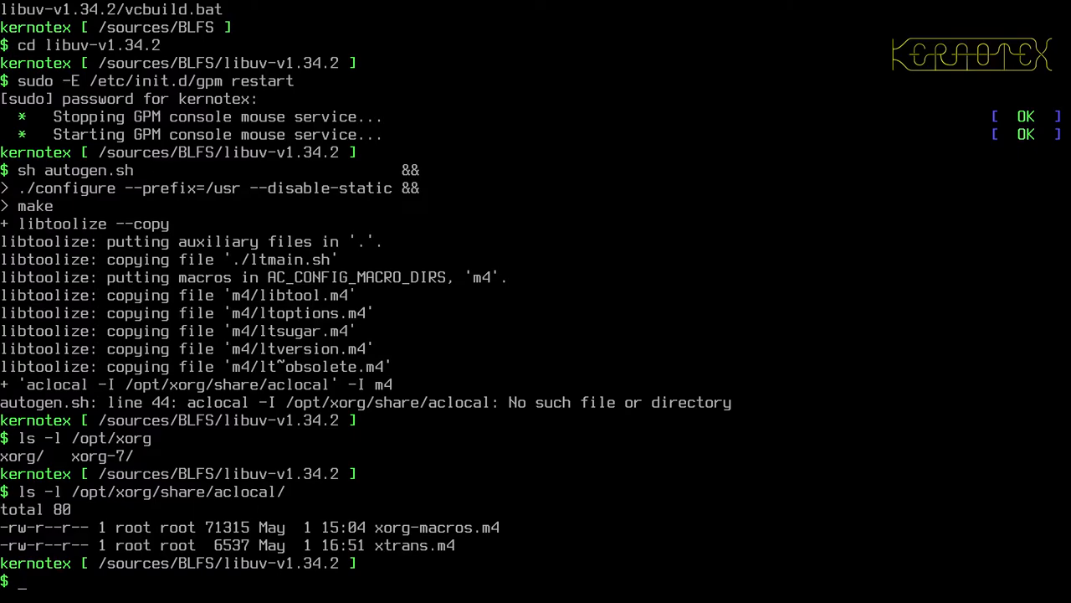
pyautogui.write('ls -l /opt/xorg/share/aclocal/')
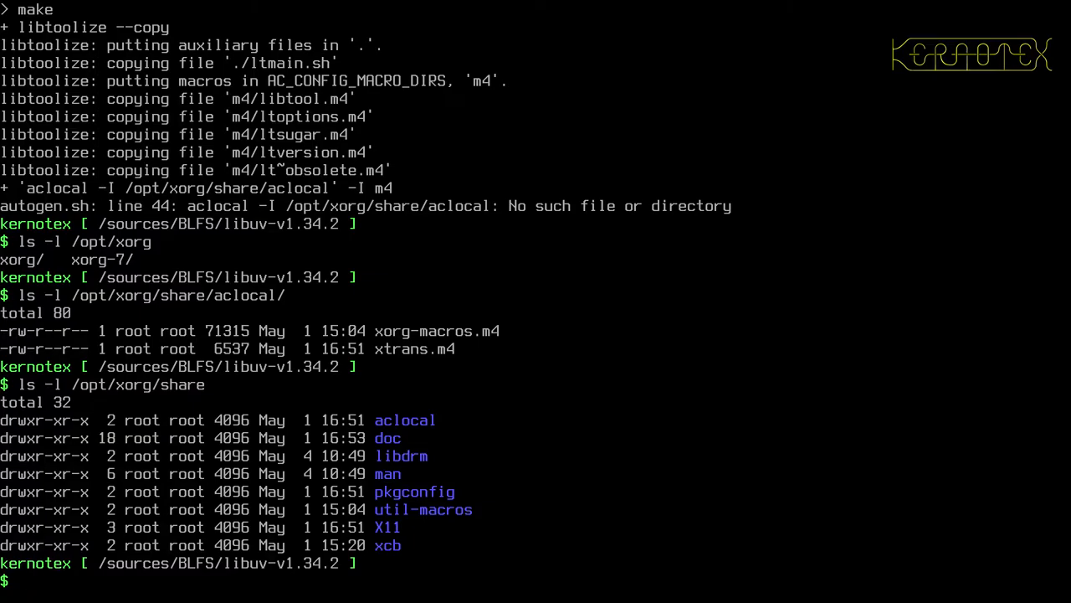
# Step: View autogen.sh in vi to inspect its ACLOCAL variable and aclocal -I m4 call
pyautogui.write('vi aut')
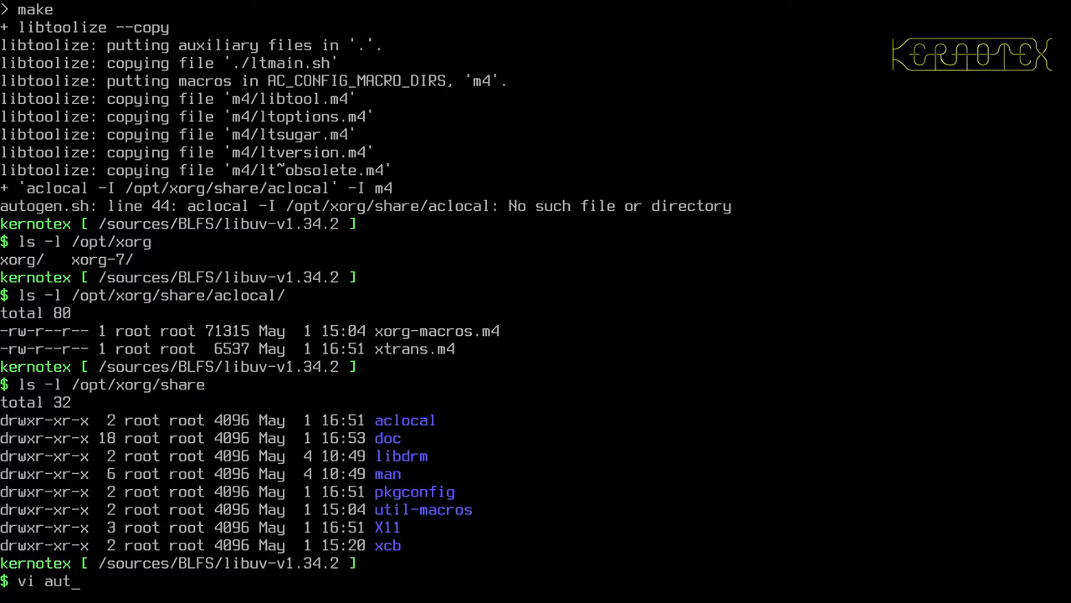
pyautogui.write('ogen.sh')
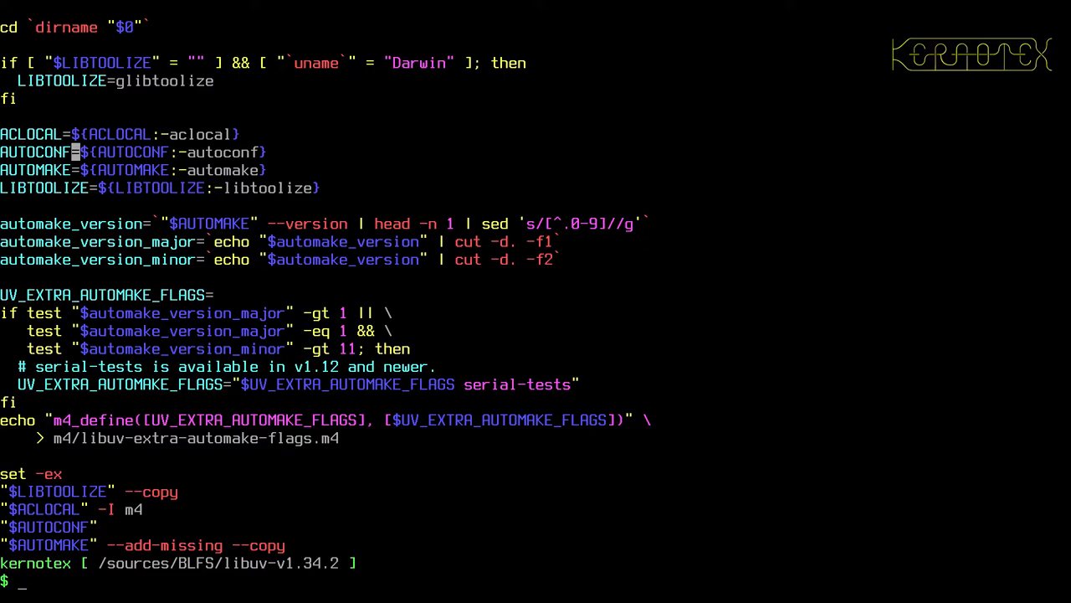
pyautogui.write('ls -l /opt/xorg/share')
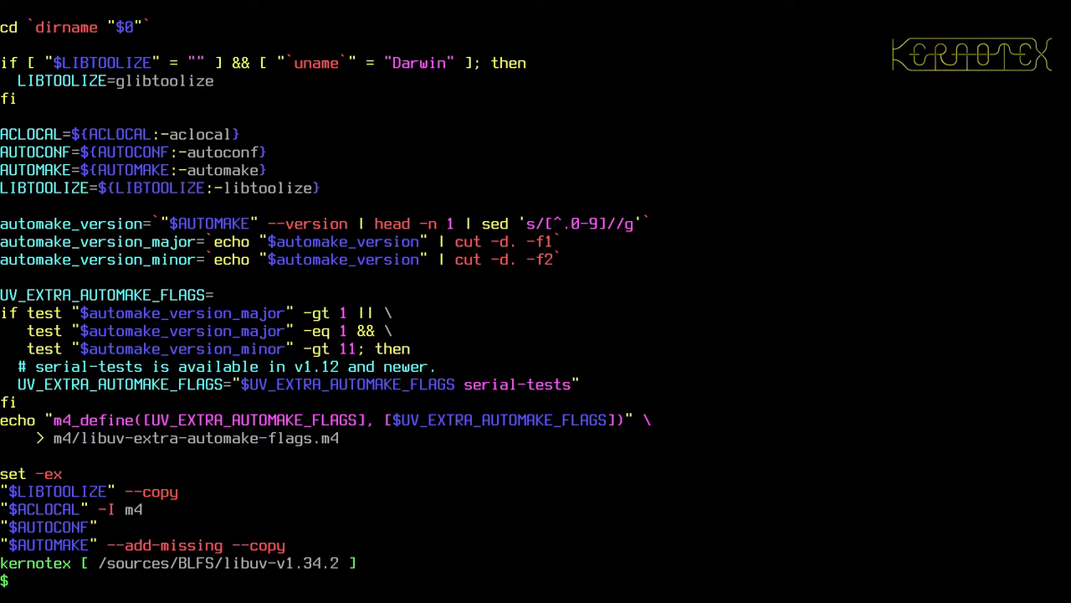
# Step: Run autogen.sh alone, read the aclocal 'No such file' error, and begin an echo check
pyautogui.write('vi autogen.sh')
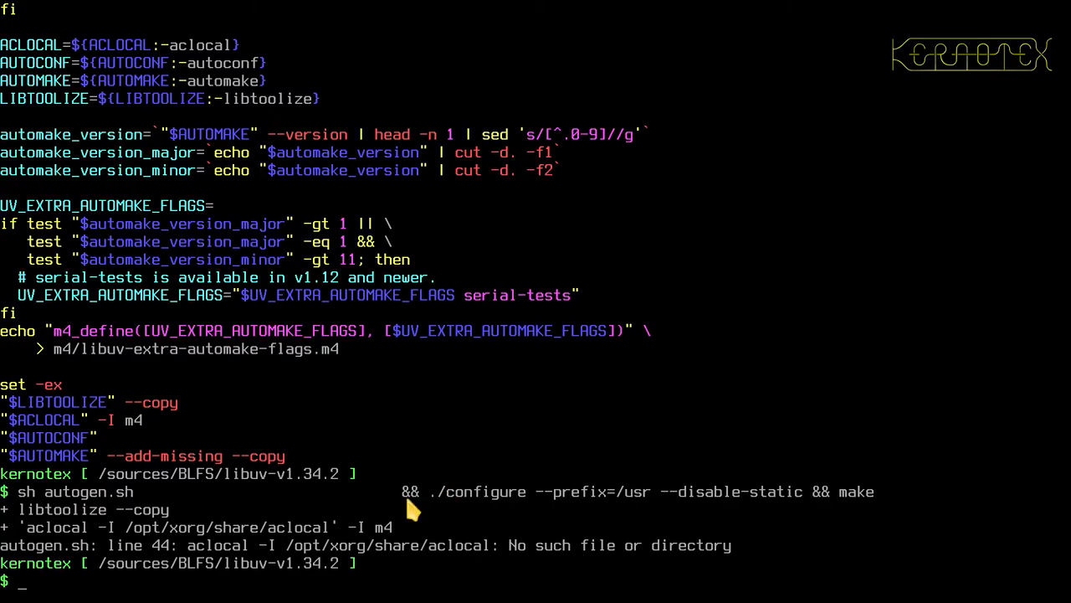
pyautogui.moveTo(34, 535)
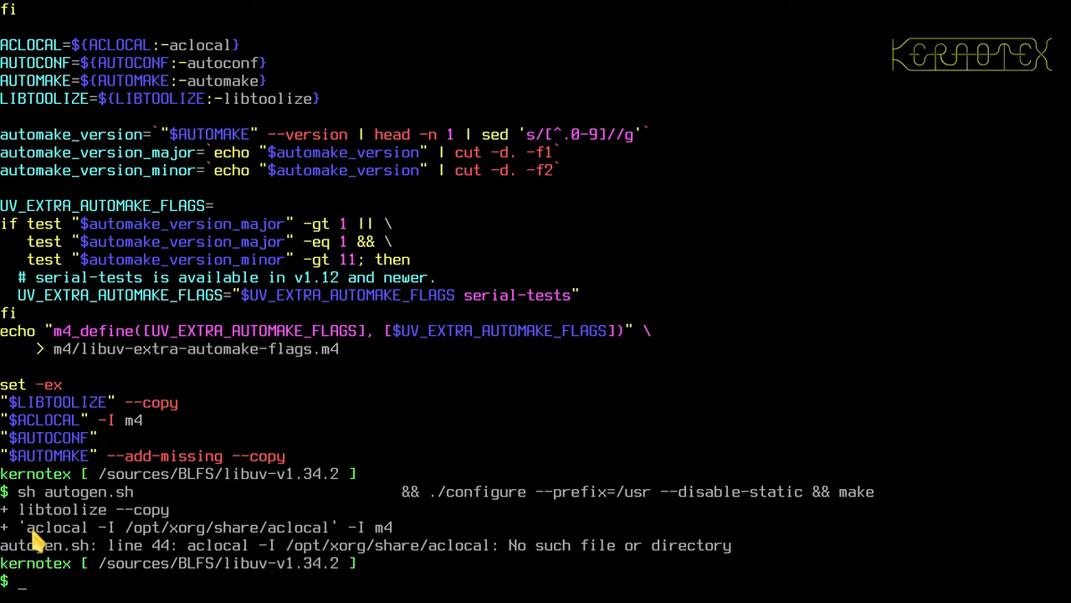
pyautogui.moveTo(42, 538)
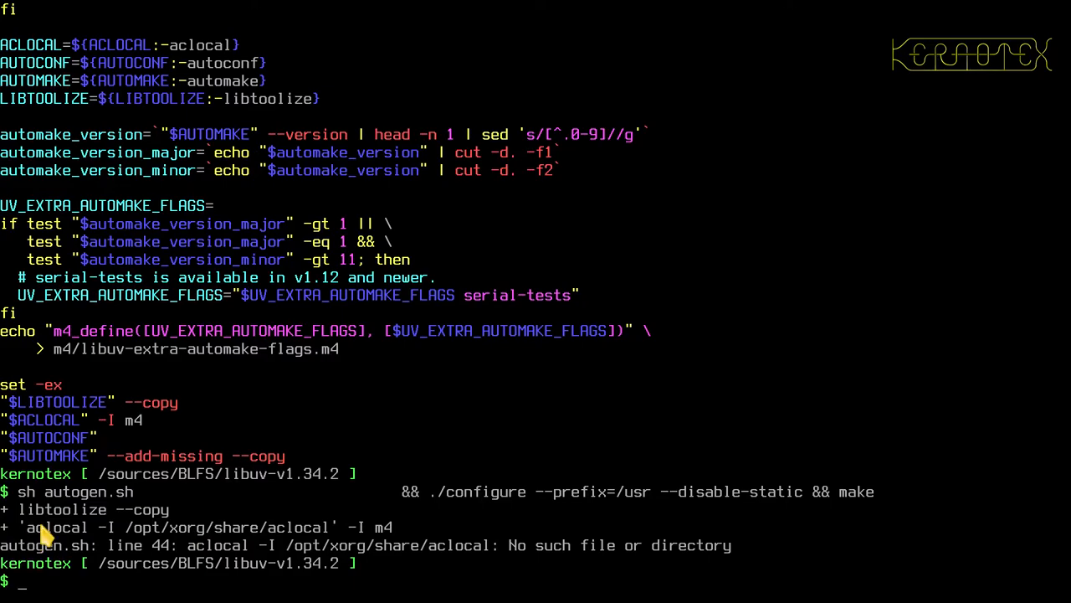
pyautogui.moveTo(31, 532)
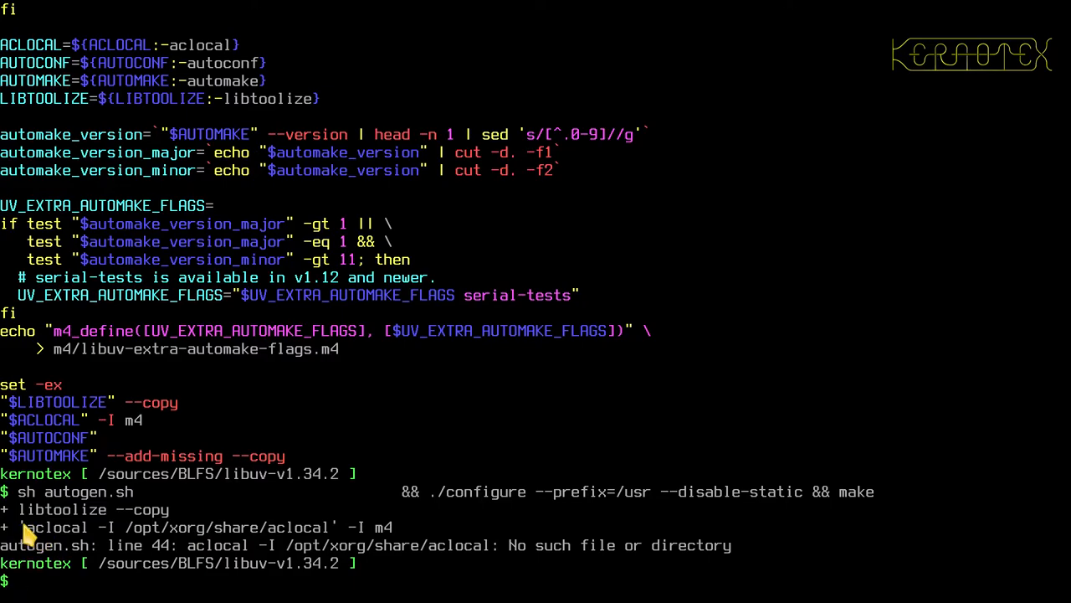
pyautogui.moveTo(321, 539)
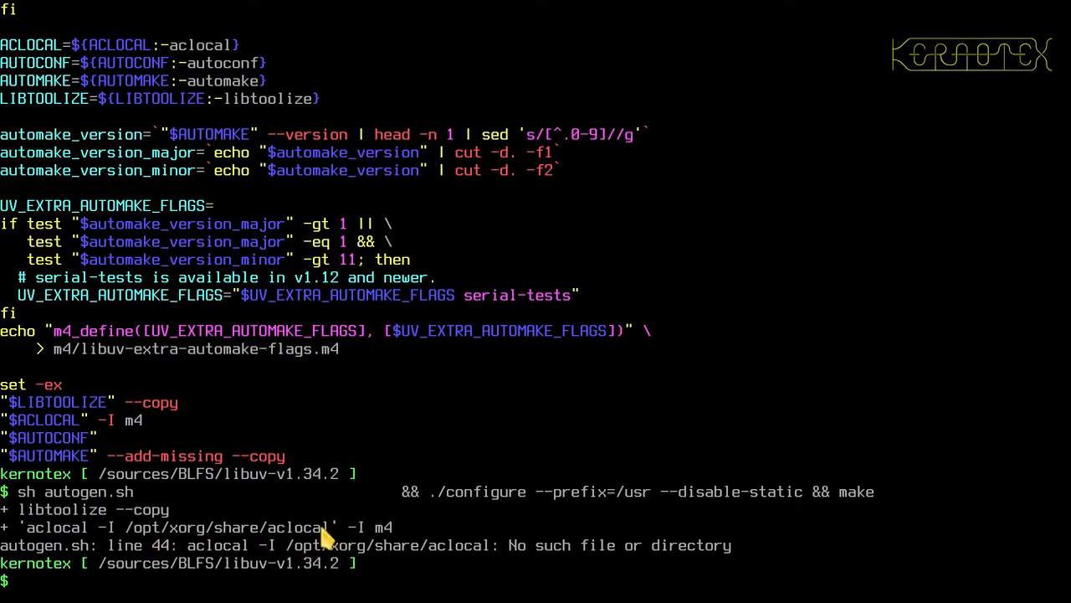
pyautogui.moveTo(41, 435)
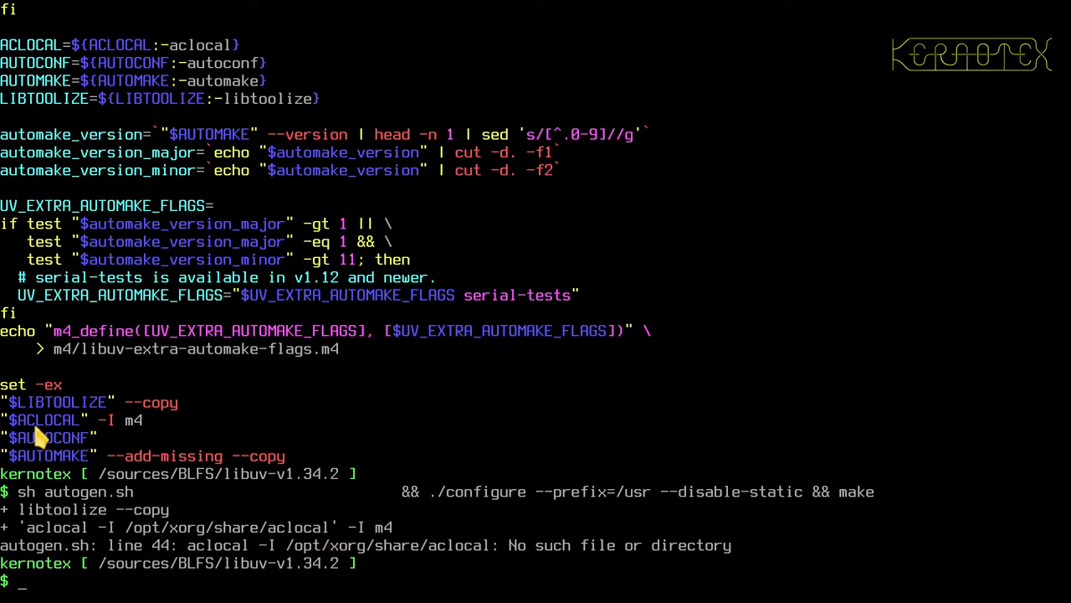
pyautogui.write('echo $')
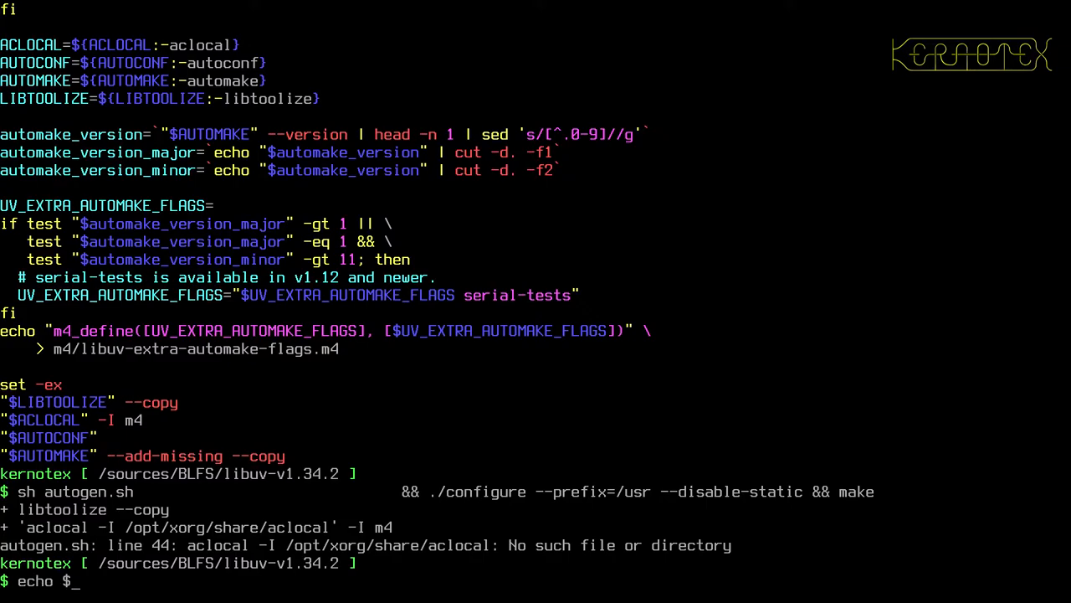
# Step: Echo $ACLOCAL, showing it holds aclocal -I /opt/xorg/share/aclocal
pyautogui.write('ACL')
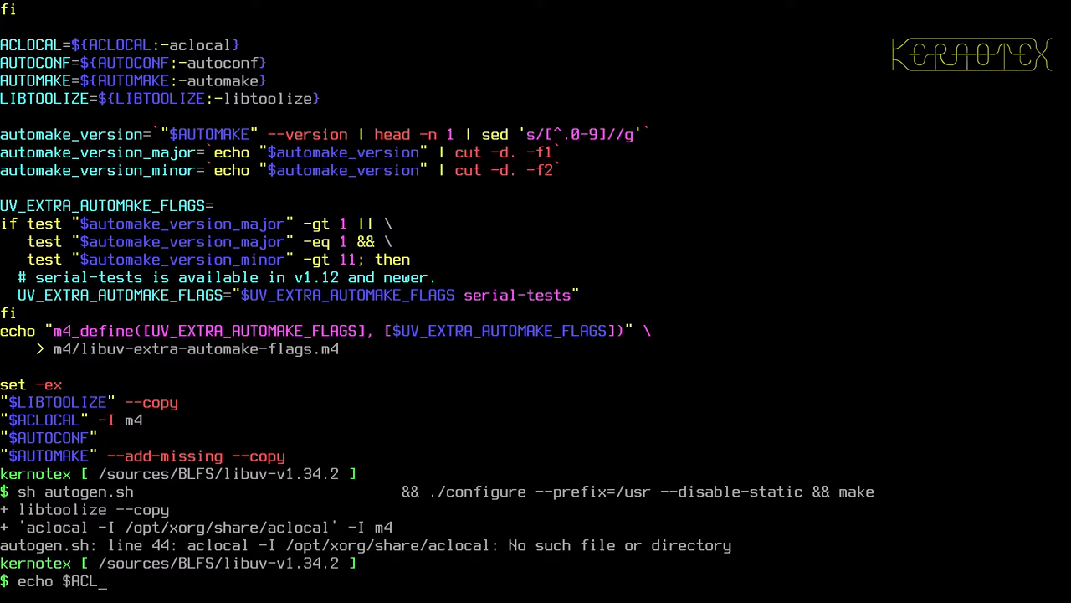
pyautogui.write('OCAL')
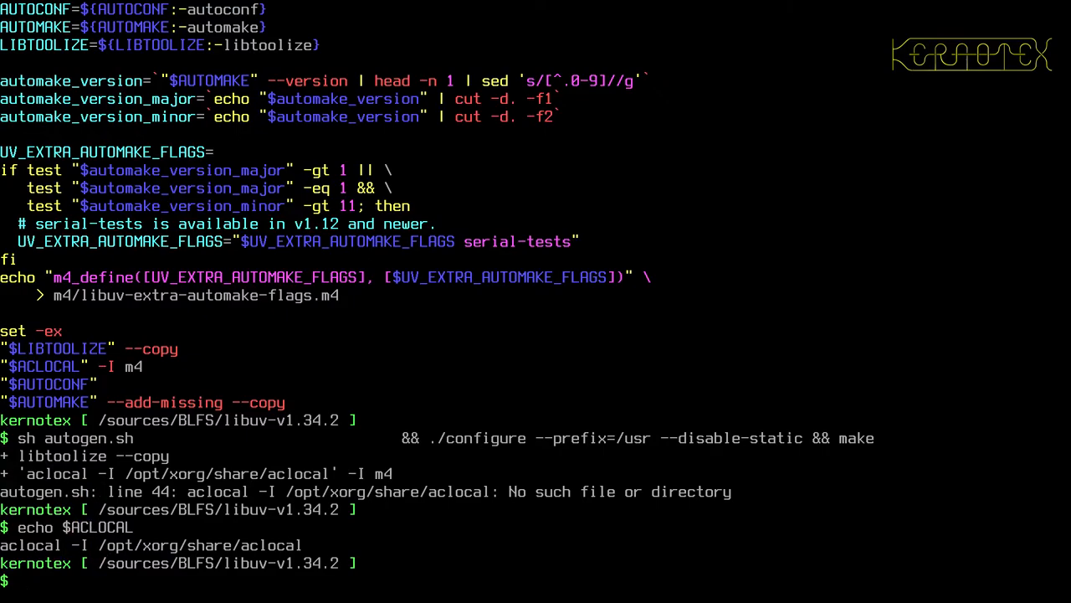
pyautogui.moveTo(42, 488)
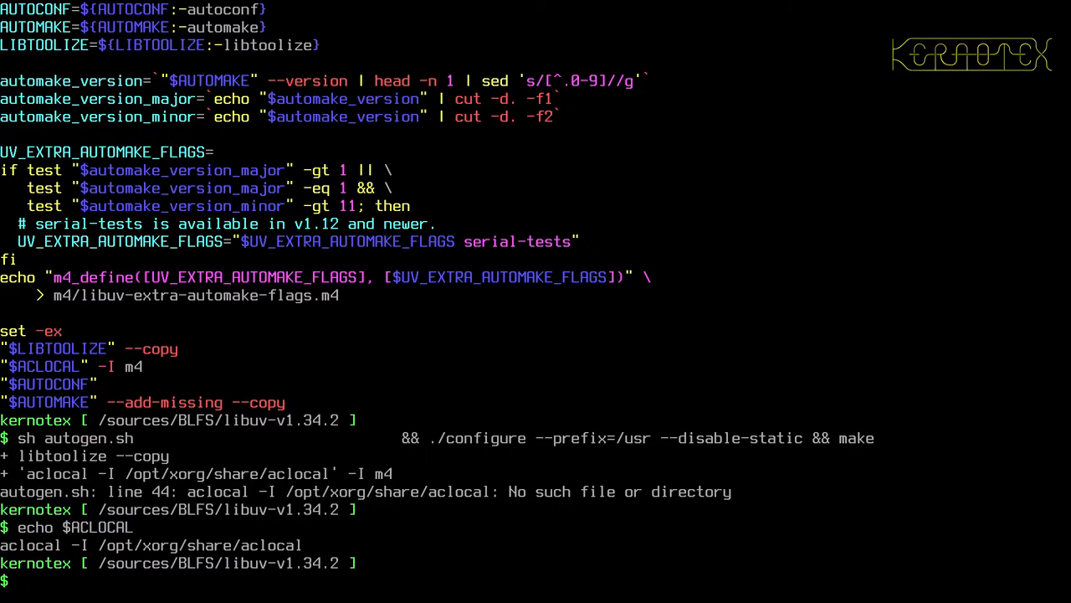
pyautogui.moveTo(30, 482)
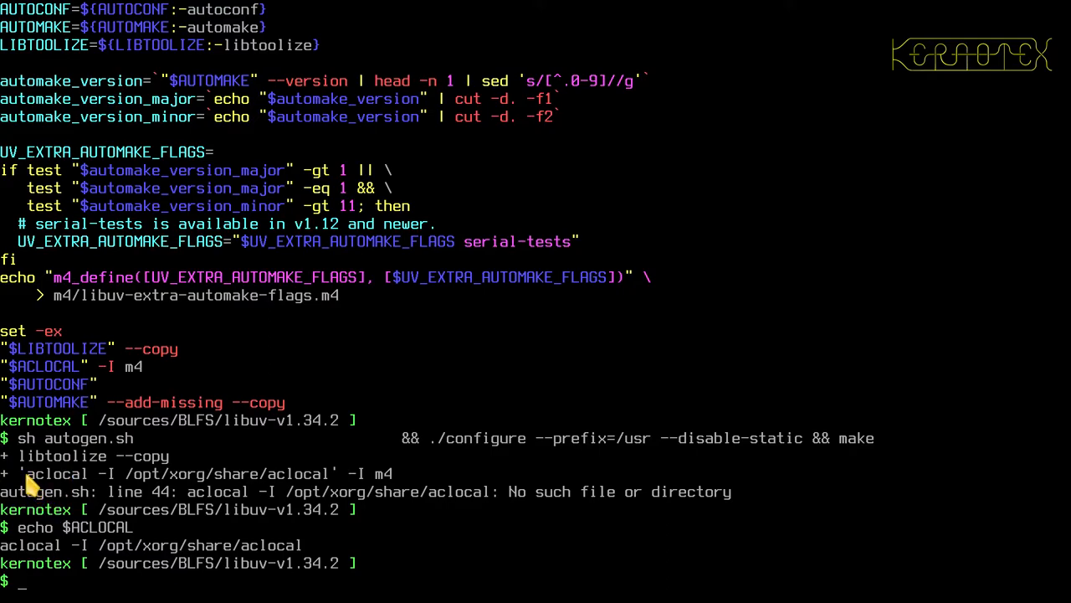
pyautogui.moveTo(318, 482)
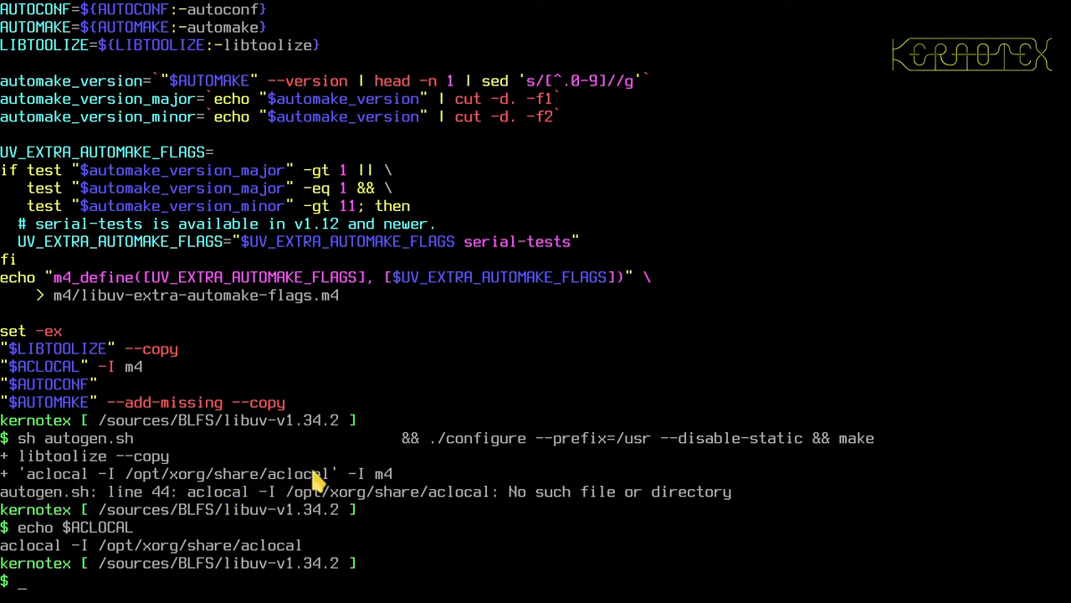
pyautogui.moveTo(30, 482)
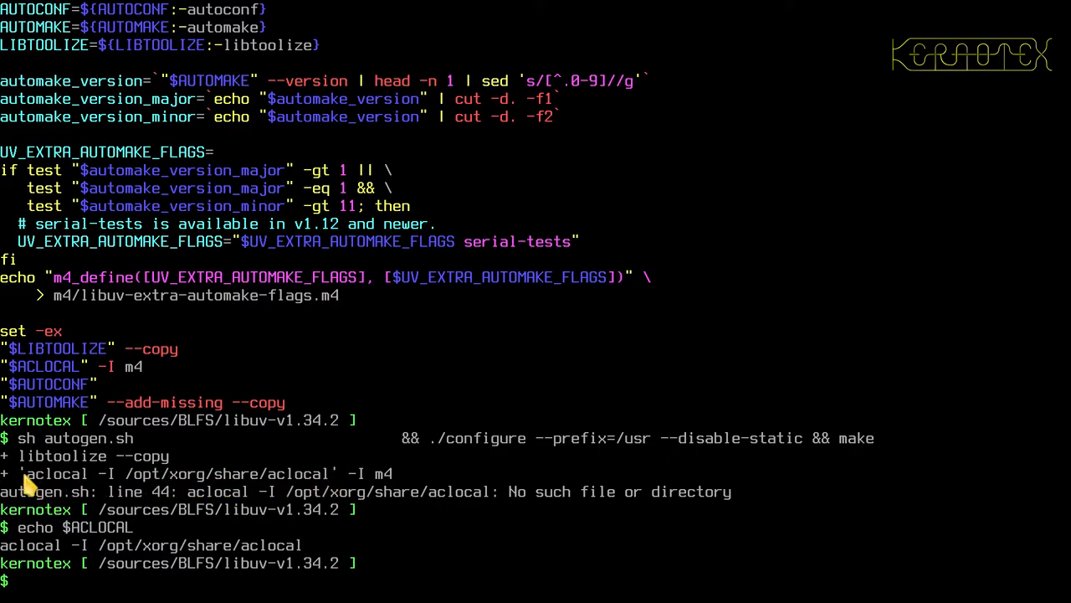
pyautogui.moveTo(293, 477)
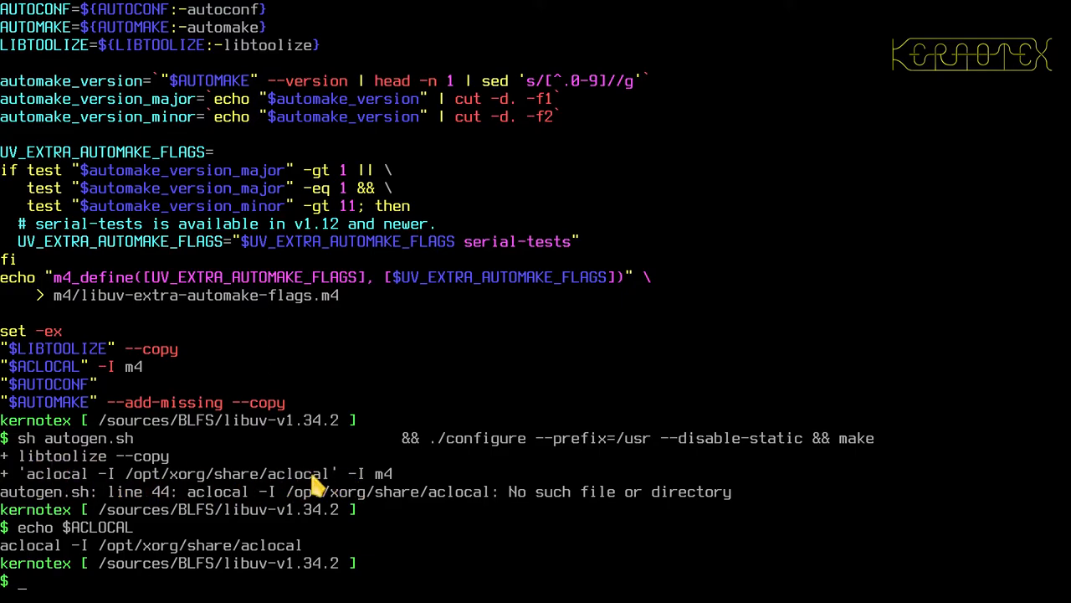
pyautogui.moveTo(472, 510)
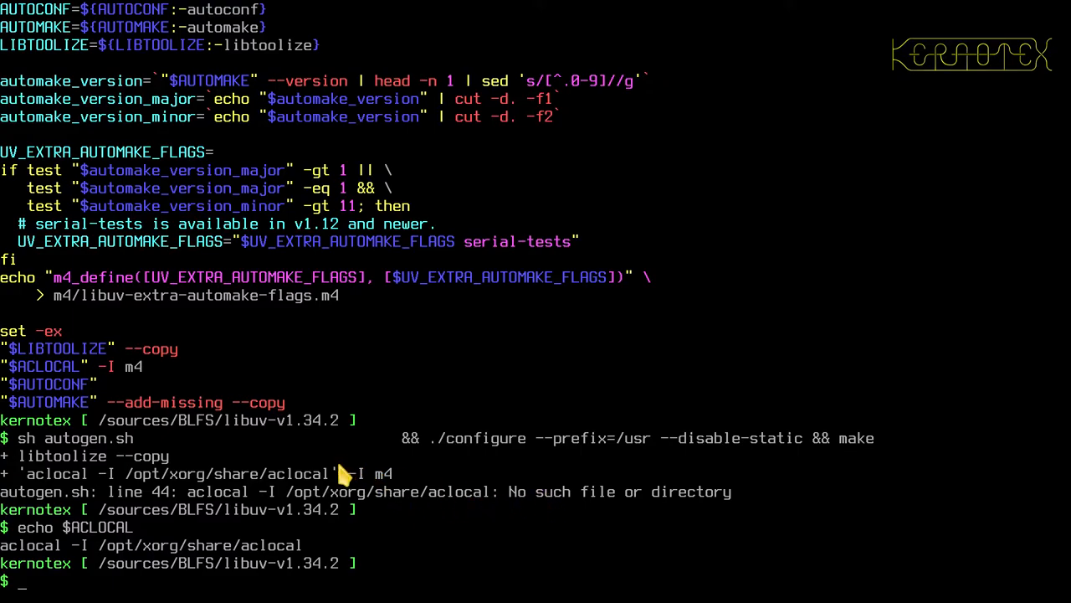
pyautogui.moveTo(317, 472)
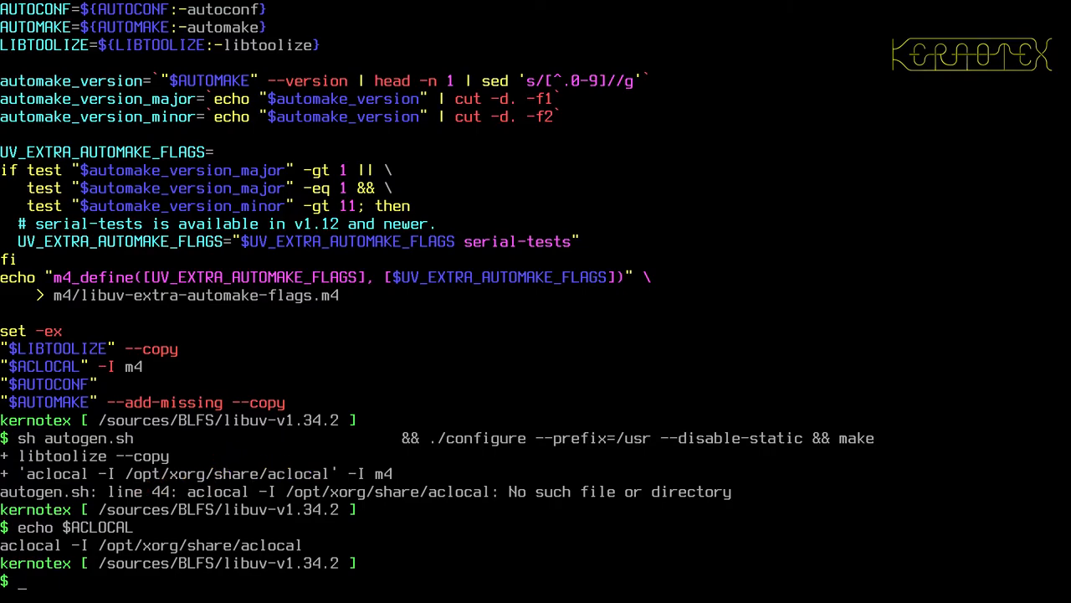
pyautogui.moveTo(184, 528)
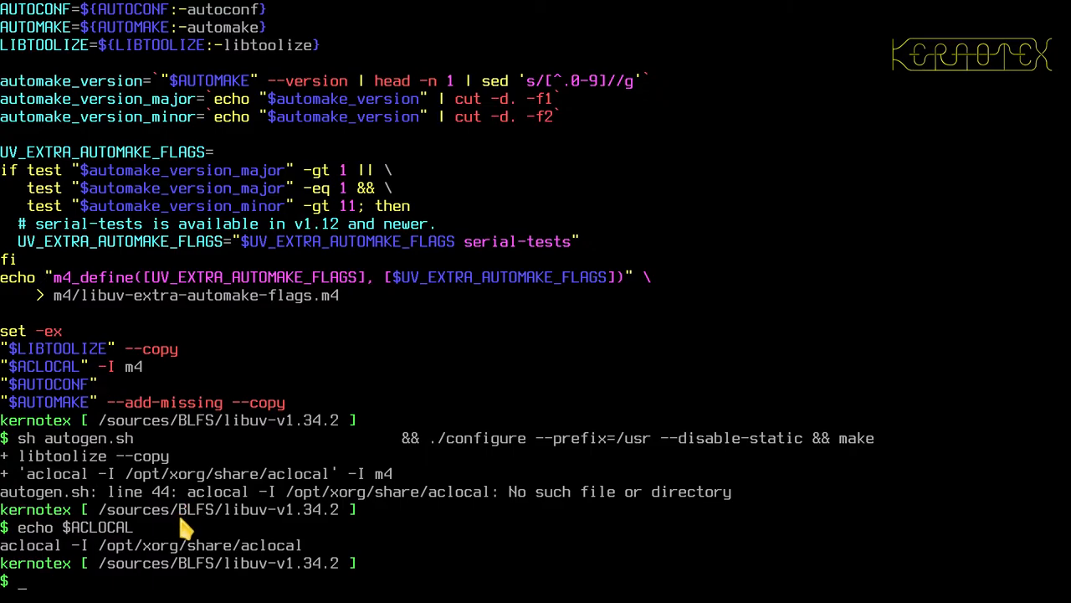
pyautogui.moveTo(310, 522)
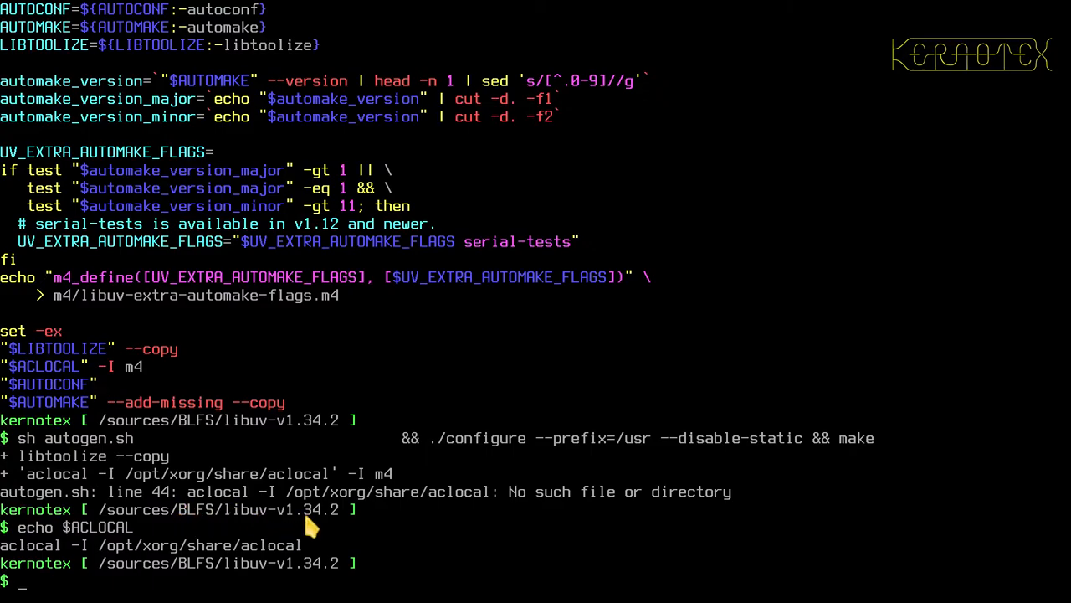
pyautogui.moveTo(184, 502)
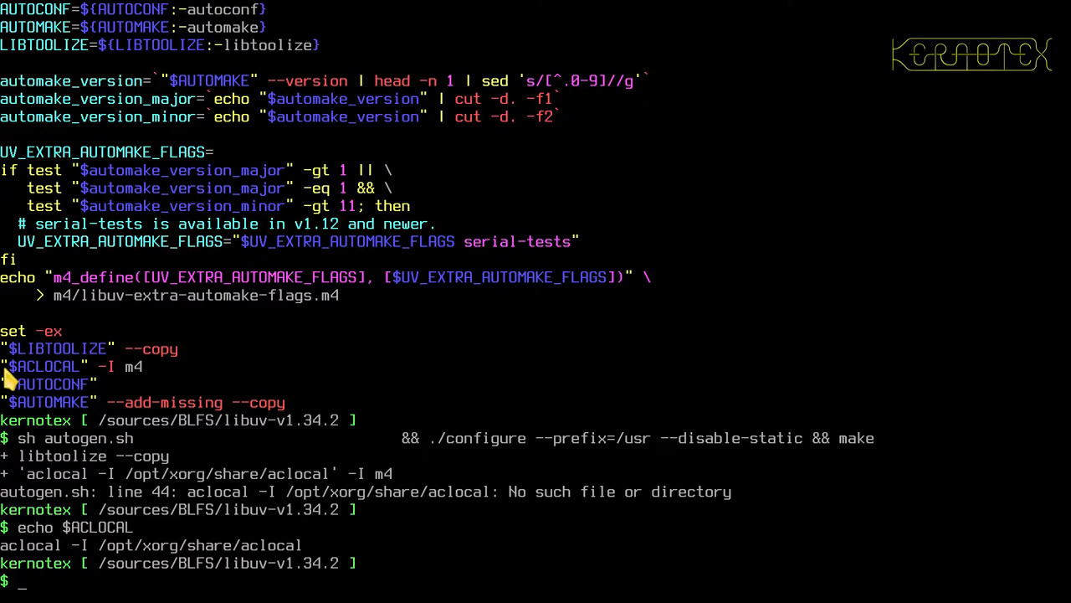
pyautogui.moveTo(23, 408)
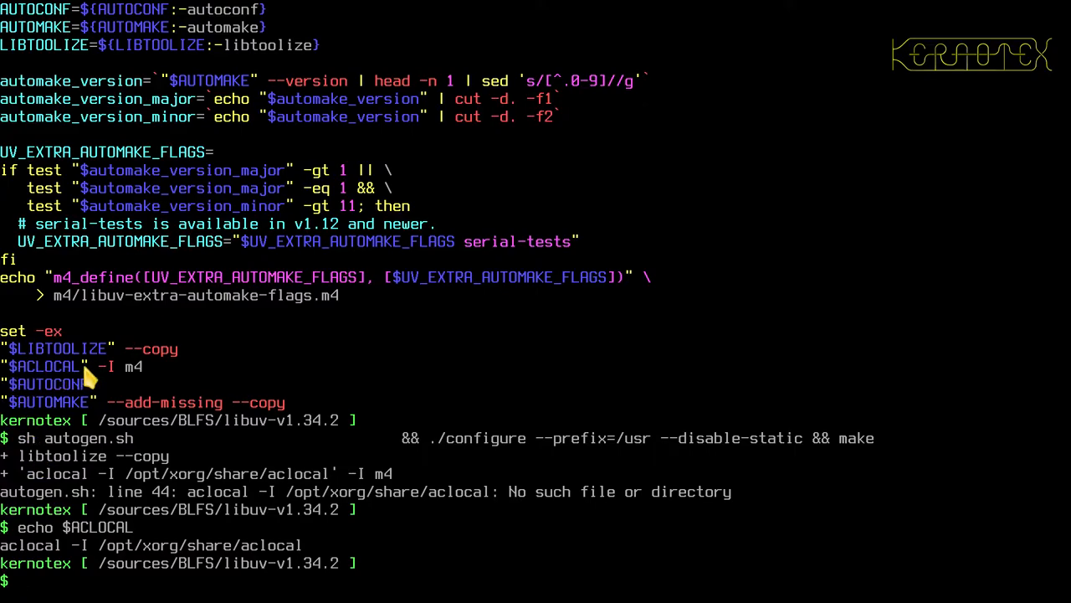
pyautogui.moveTo(113, 385)
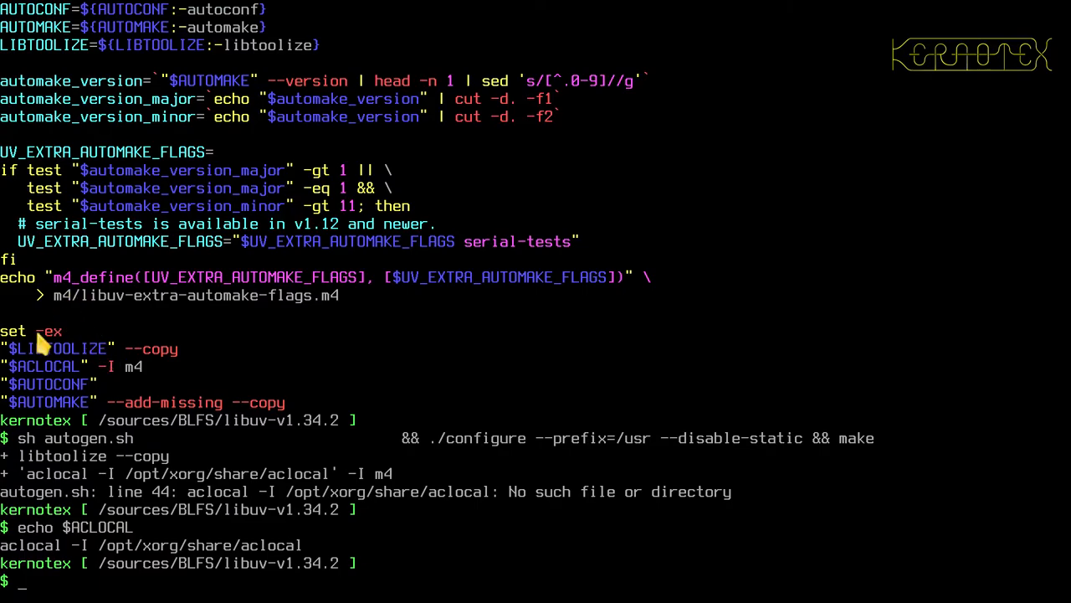
pyautogui.moveTo(67, 372)
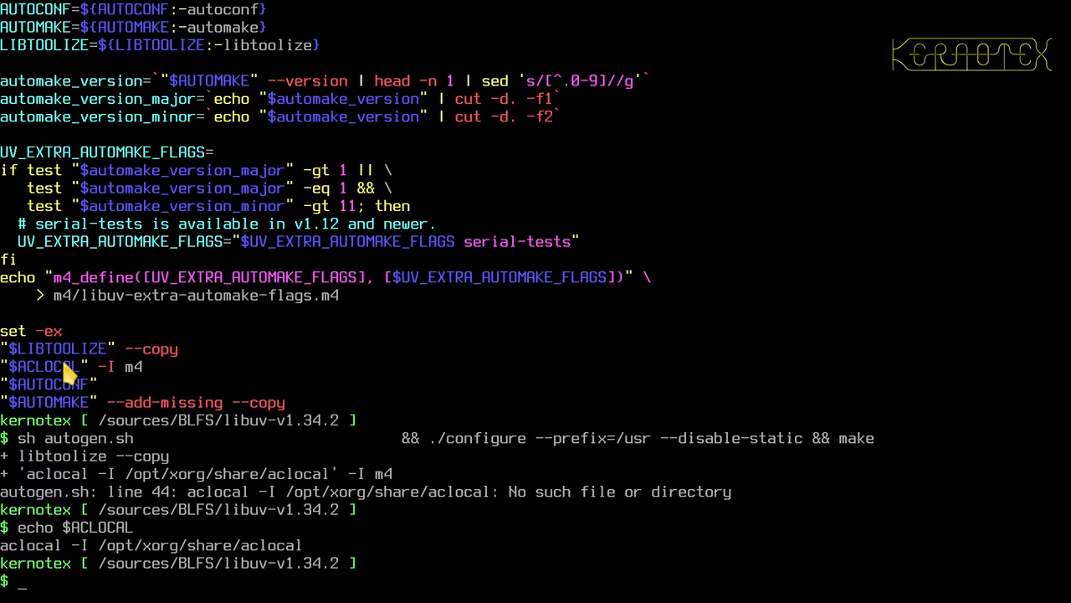
pyautogui.moveTo(42, 472)
pyautogui.write('cd ..')
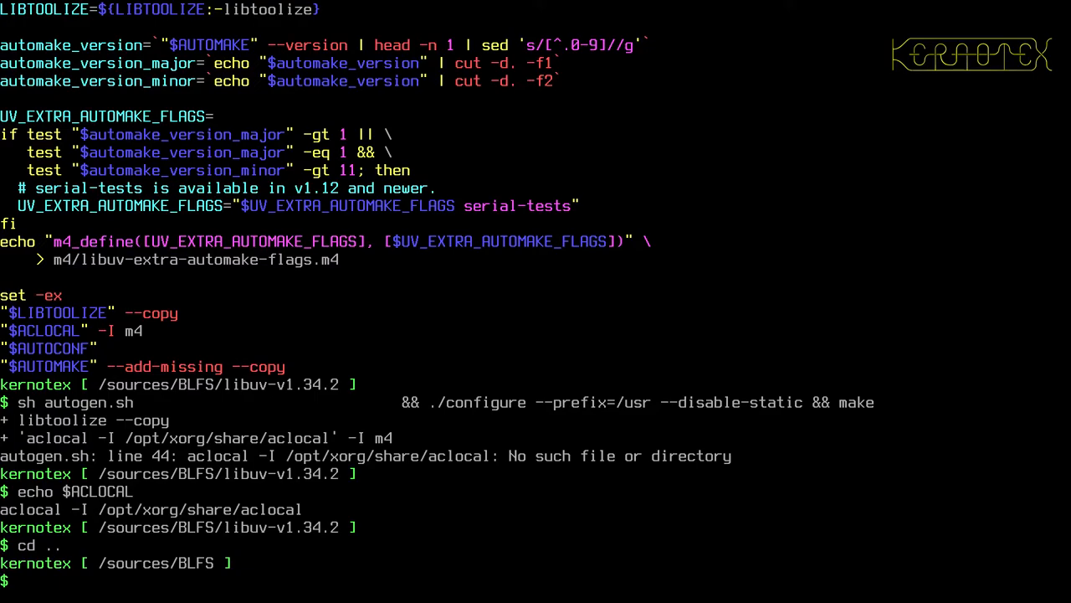
# Step: Delete libuv-v1.34.2, re-extract it from the tarball and change into the fresh directory
pyautogui.write('rm -Rf')
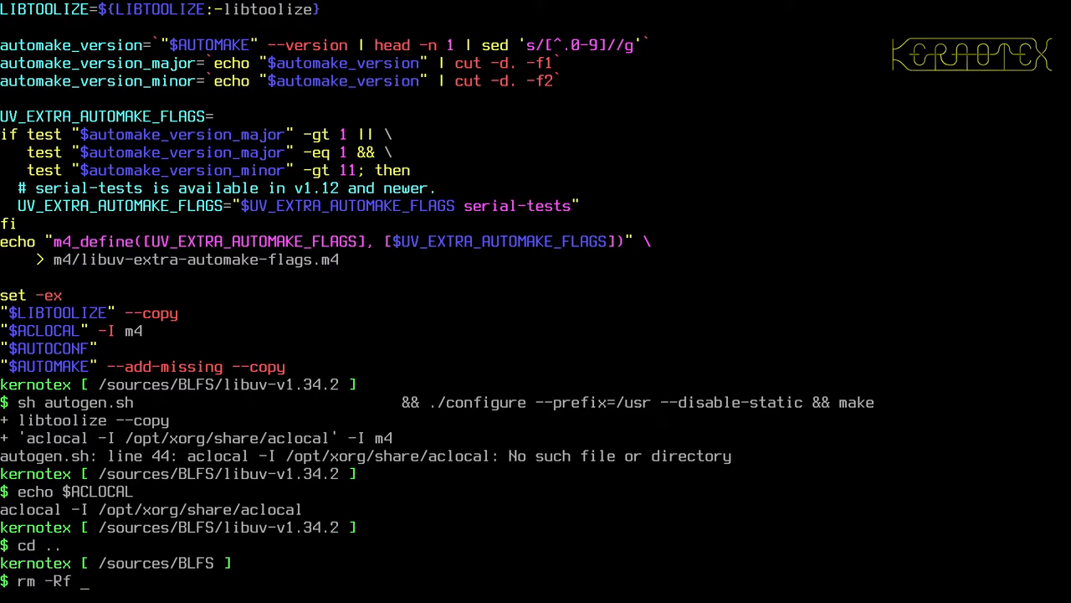
pyautogui.write('libuv-v1.34.2')
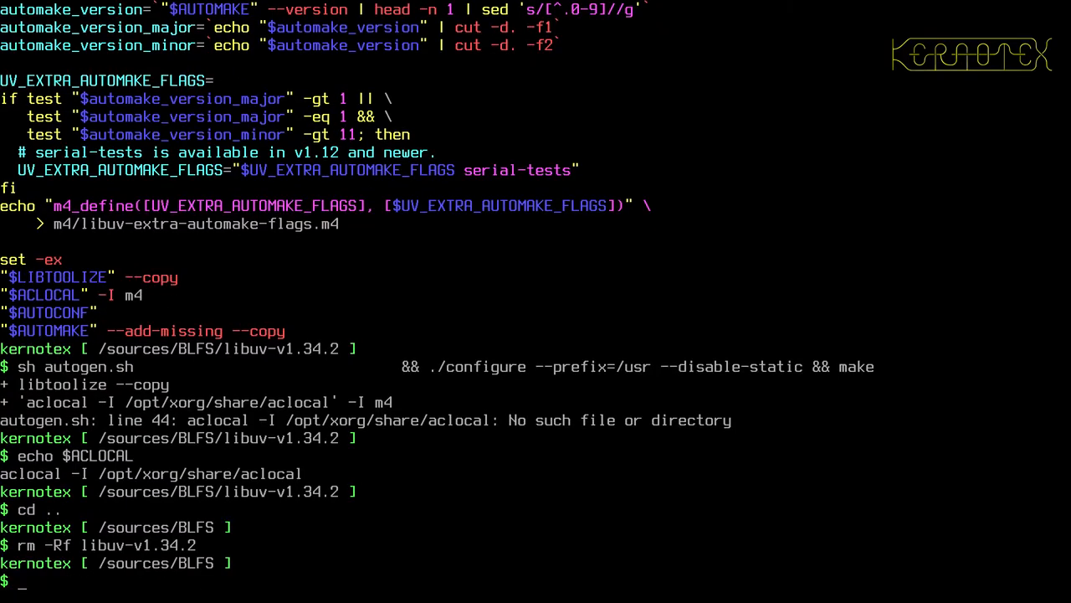
pyautogui.write('tar -xvf libuv-v1.34.2.tar.gz')
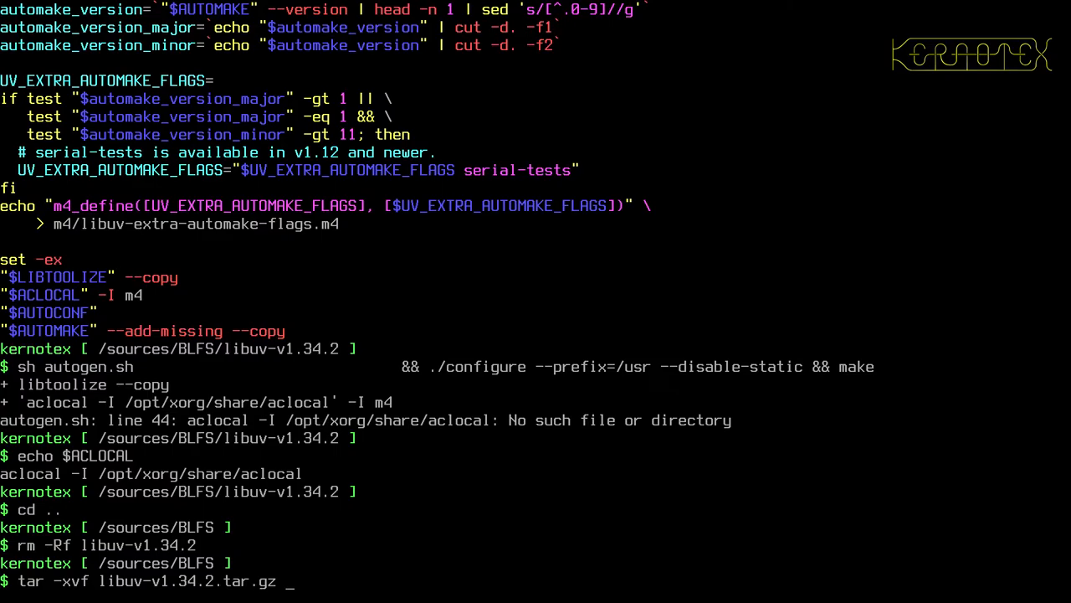
pyautogui.press('Return')
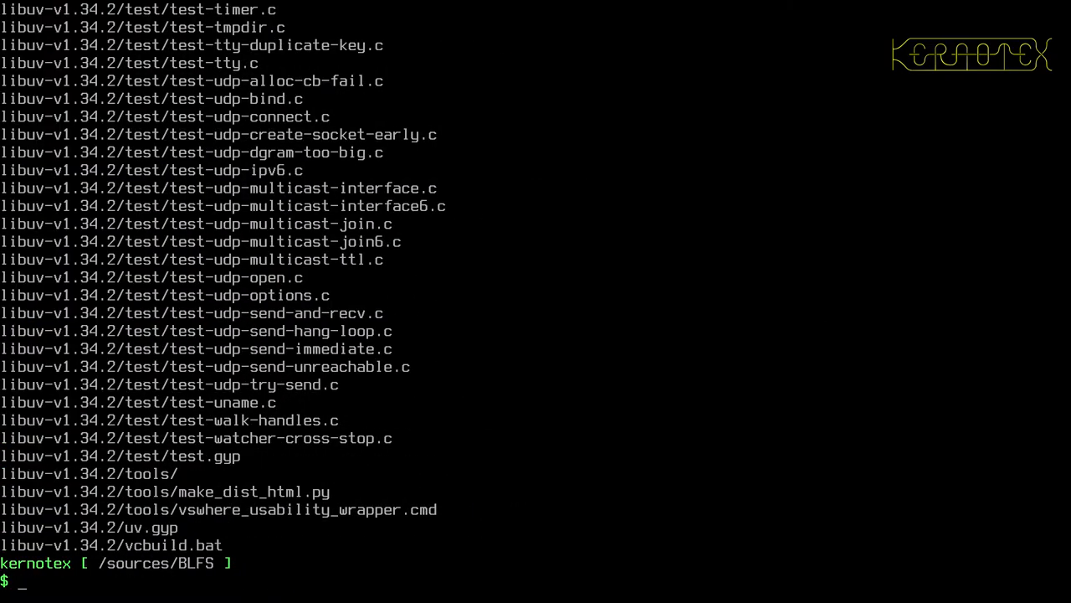
pyautogui.write('cd libuv-v1.34.2')
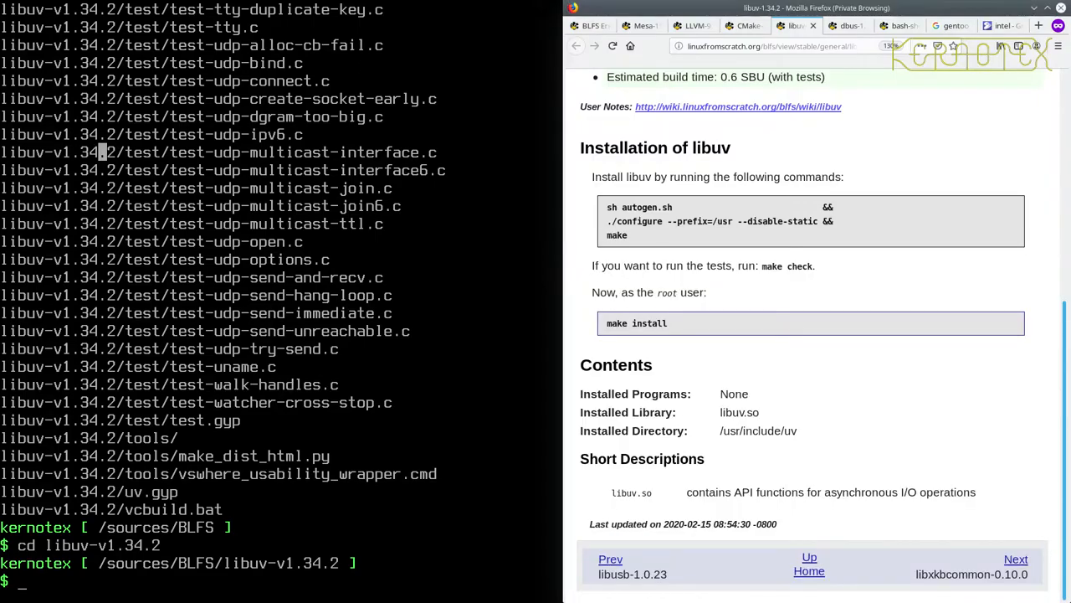
pyautogui.moveTo(171, 407)
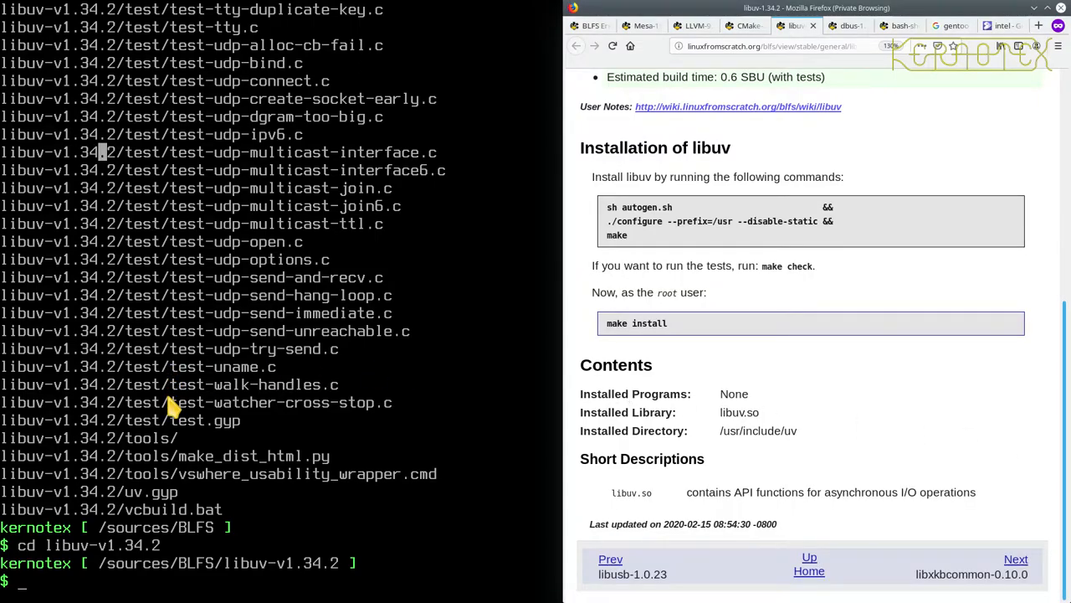
# Step: Edit autogen.sh in vi so the aclocal call uses $ACLOCAL unquoted, and save it
pyautogui.write('vi')
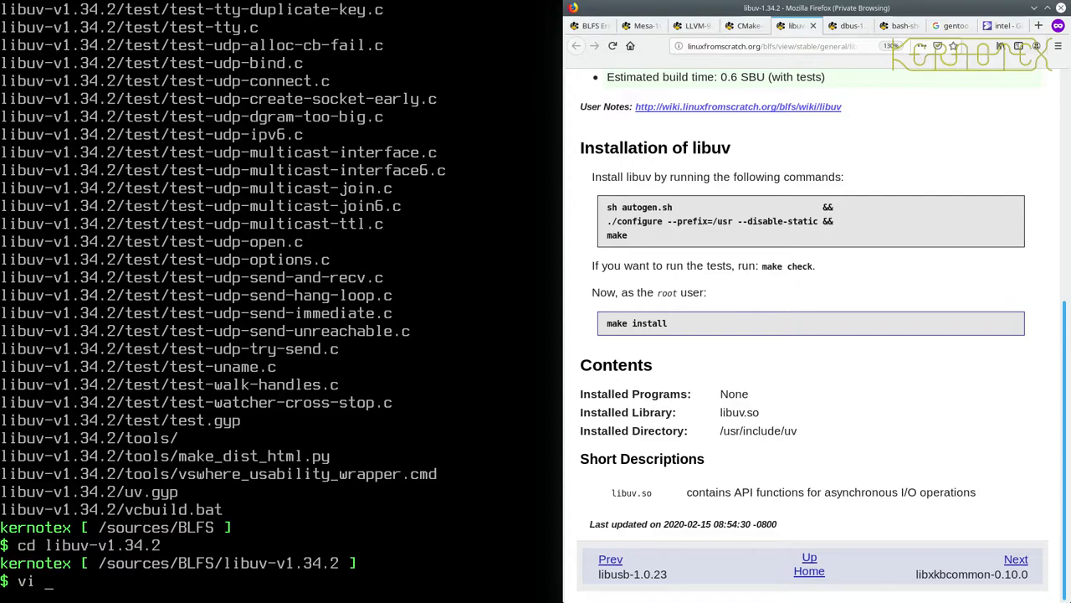
pyautogui.write('autogen.sh')
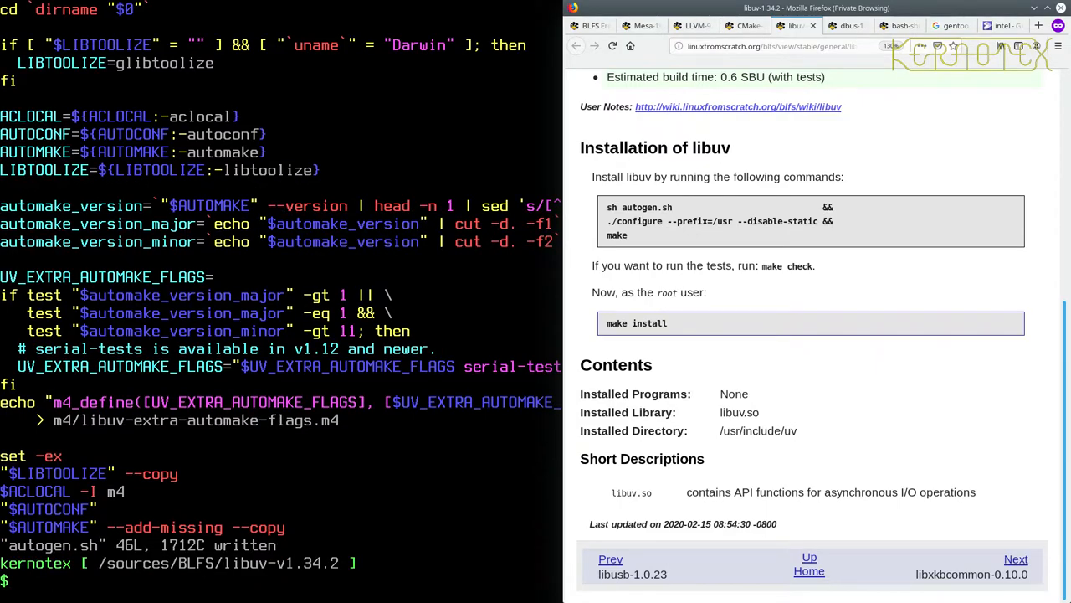
# Step: Run the patched autogen.sh, configure --prefix=/usr --disable-static and make through to libuv.la
pyautogui.write('vi autogen.sh')
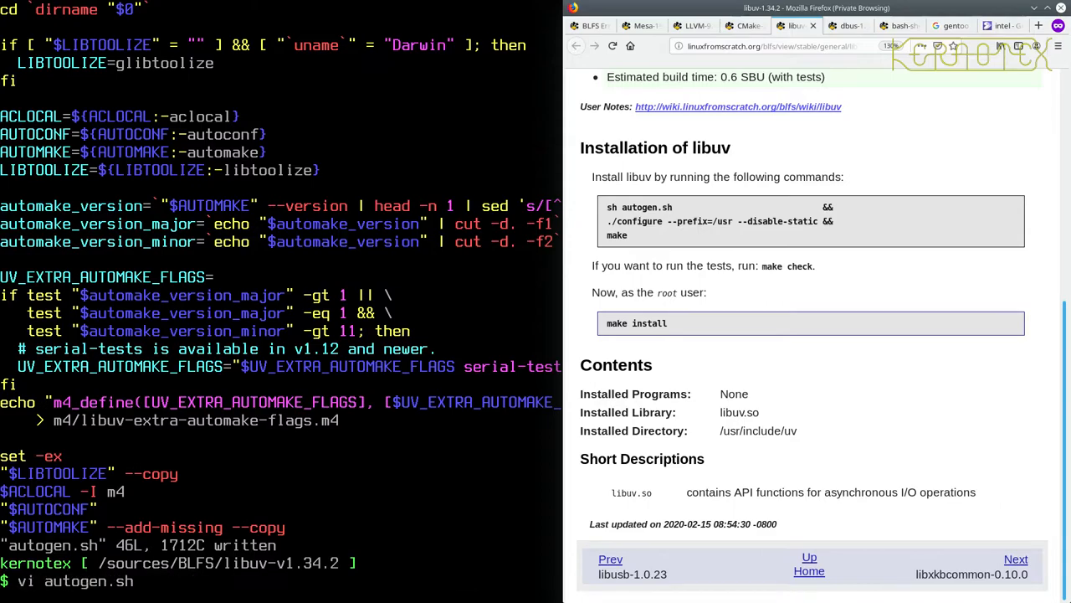
pyautogui.write('ls -l /opt/xorg/share/aclocal/')
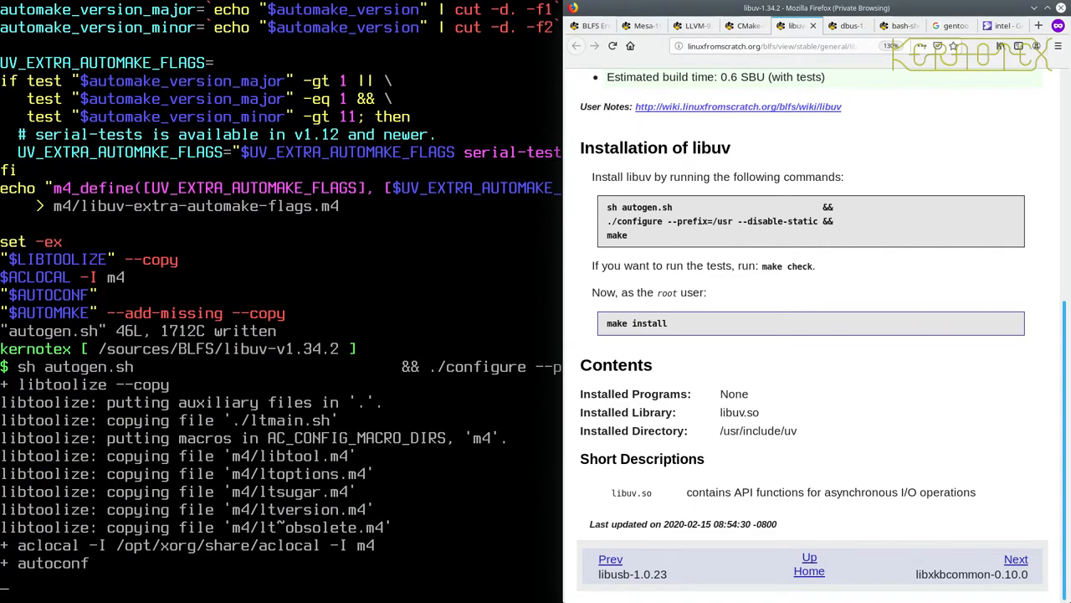
pyautogui.scroll(-3)
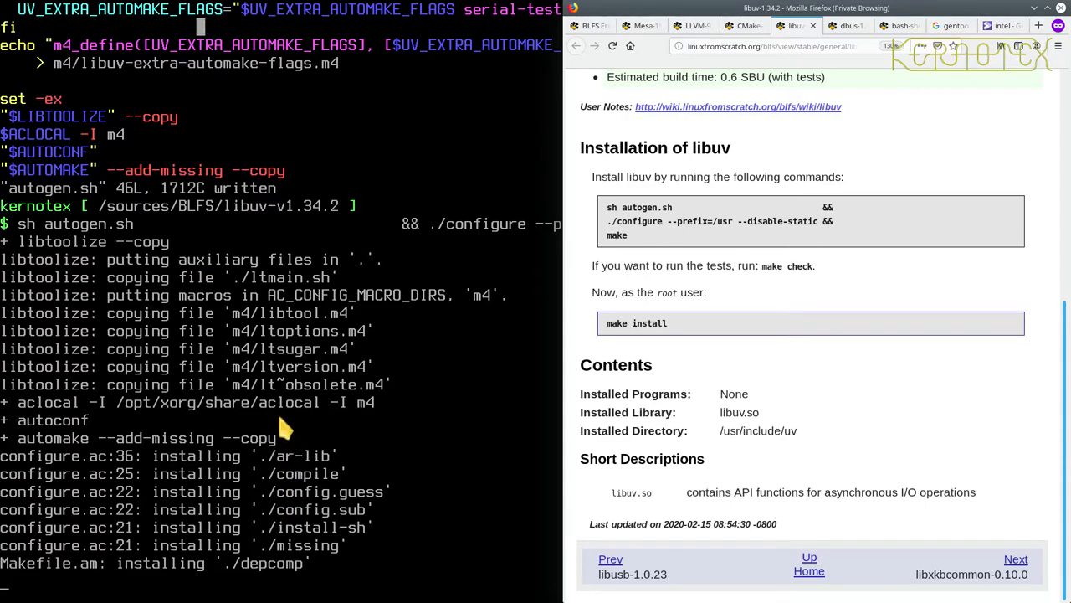
pyautogui.moveTo(93, 415)
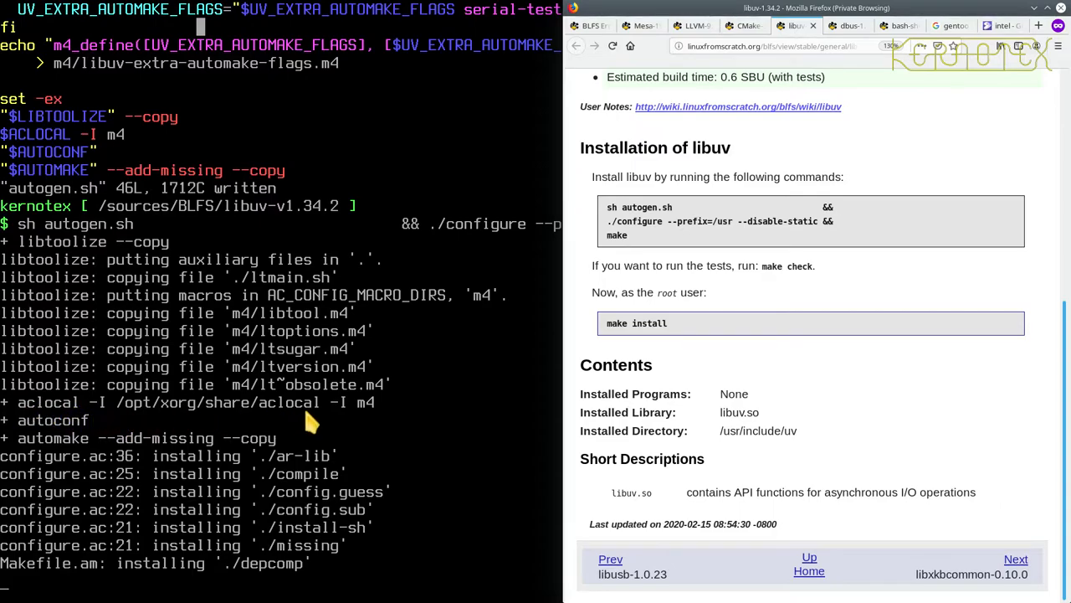
pyautogui.moveTo(25, 418)
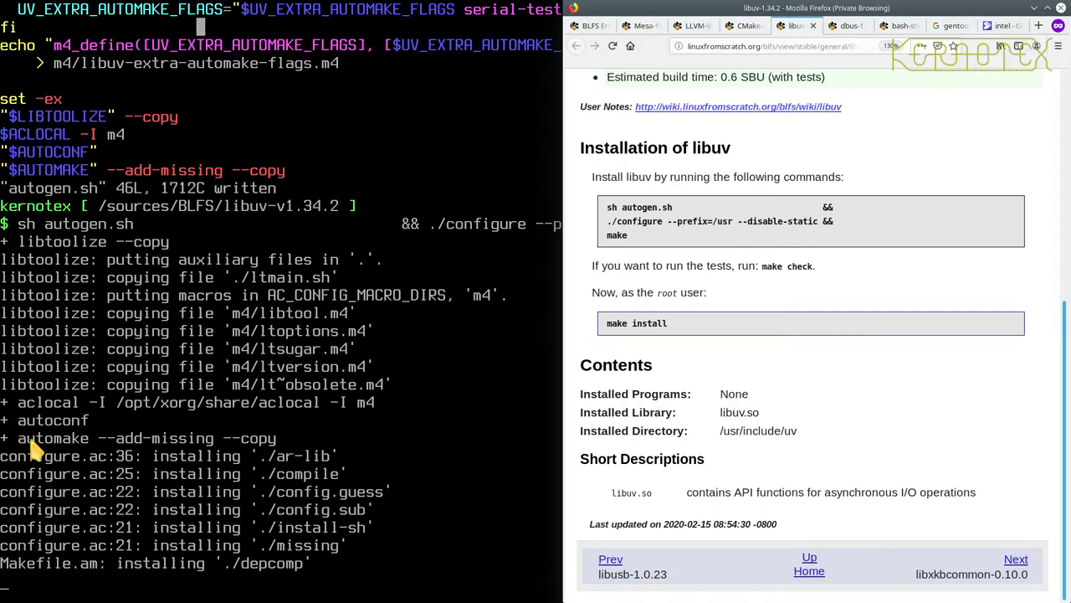
pyautogui.moveTo(87, 419)
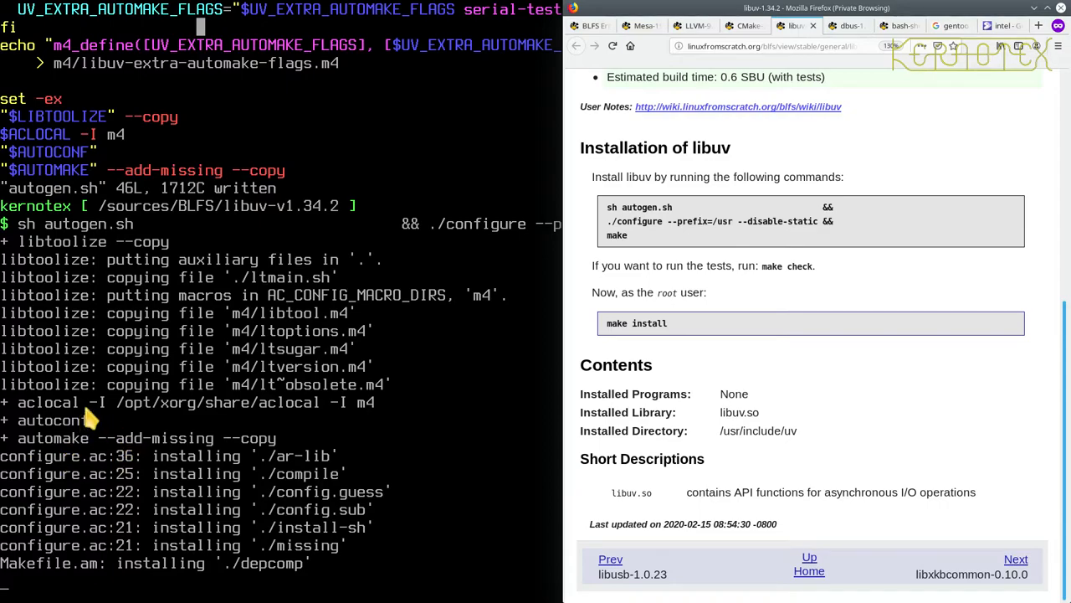
pyautogui.moveTo(92, 383)
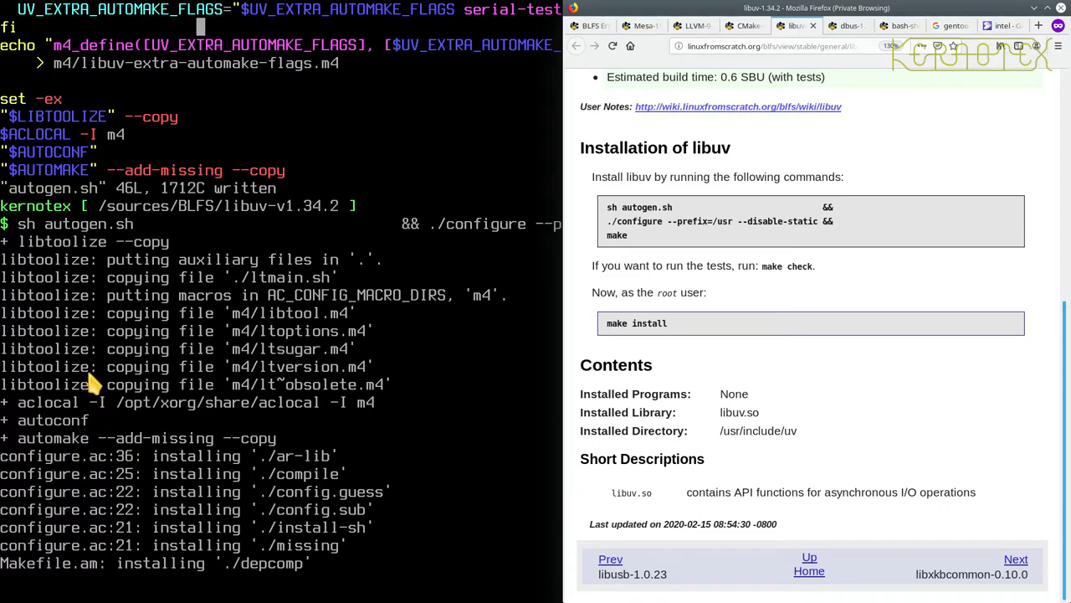
pyautogui.moveTo(103, 372)
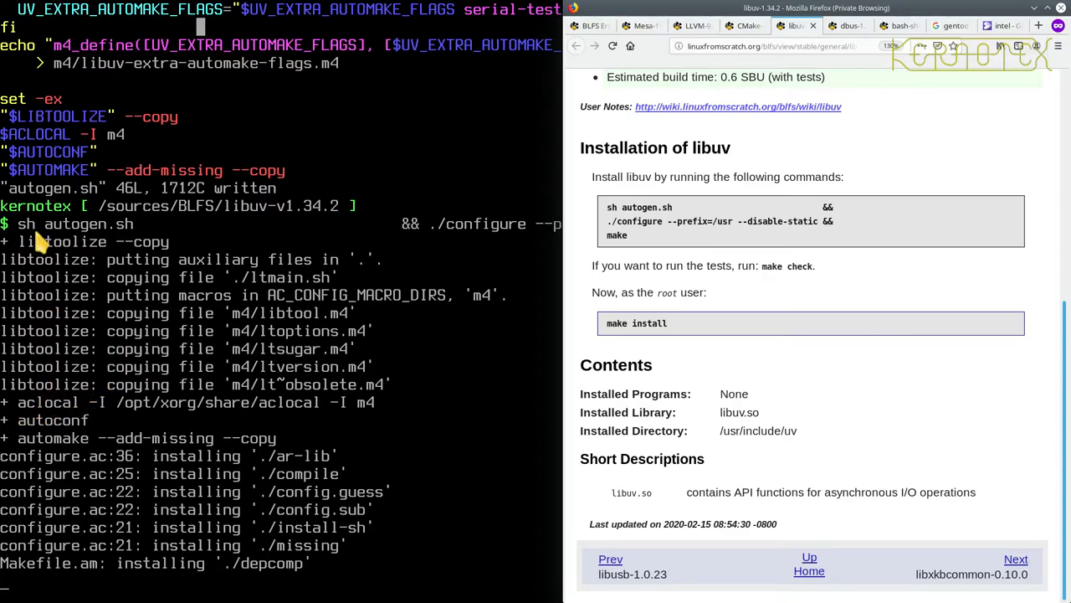
pyautogui.moveTo(25, 438)
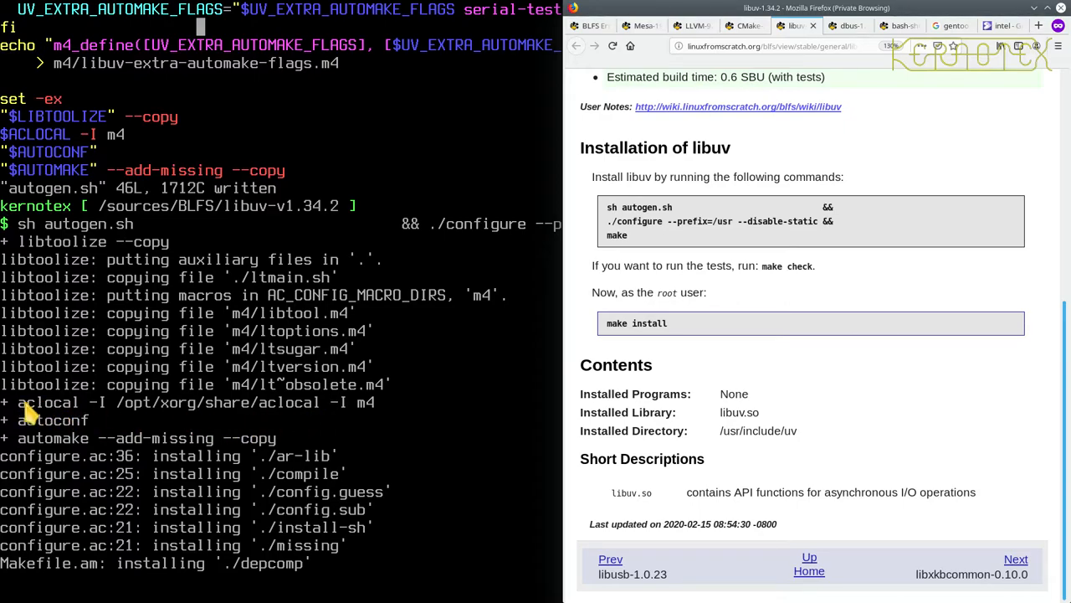
pyautogui.moveTo(97, 398)
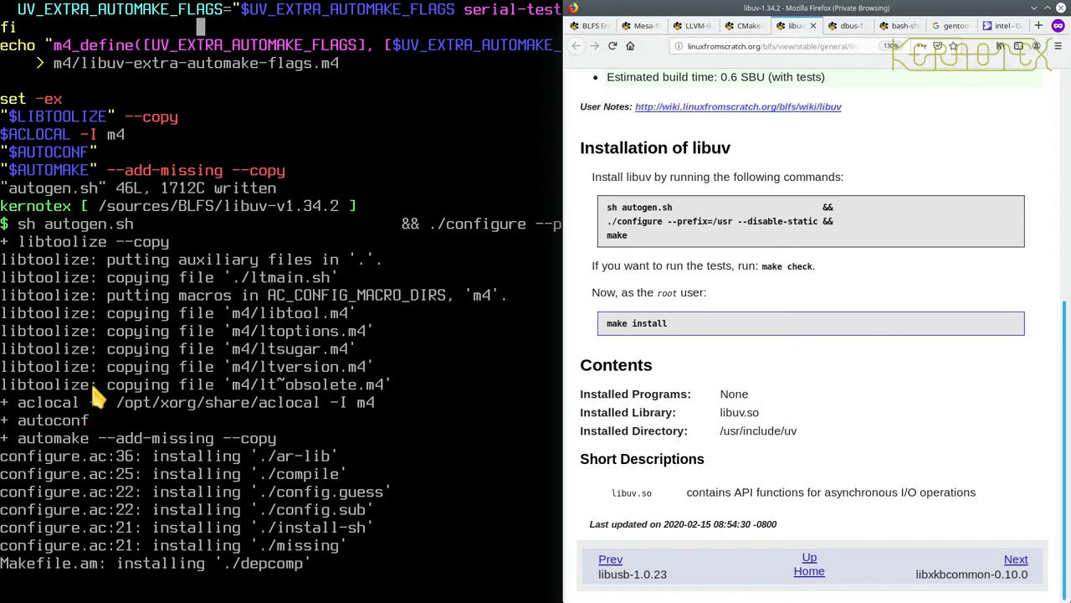
pyautogui.moveTo(99, 402)
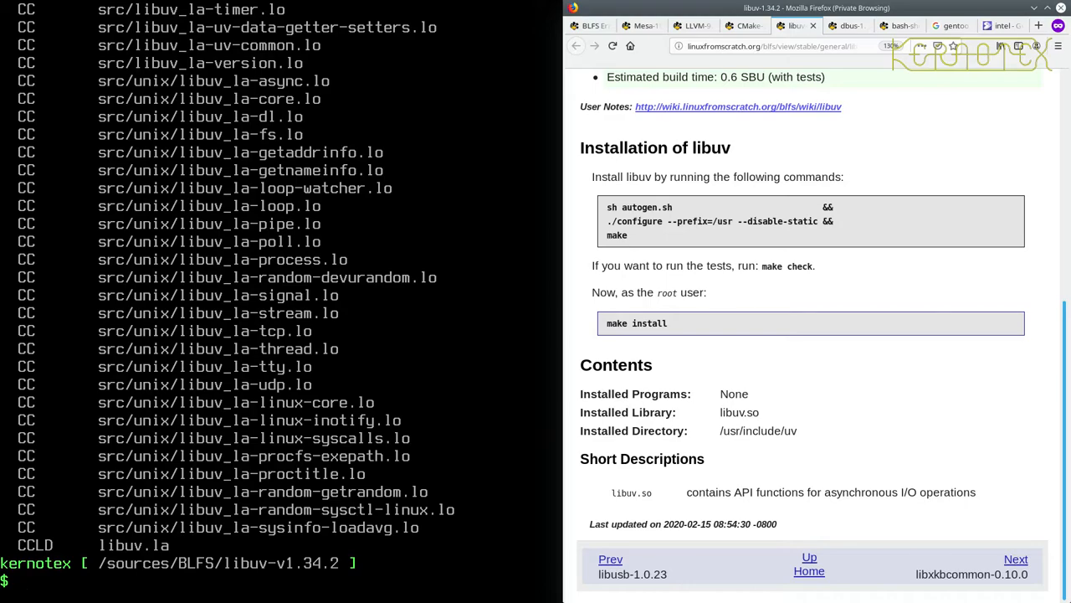
# Step: Run make check and follow the libuv test output until PASS: test/run-tests reports 1 test passed
pyautogui.write('make')
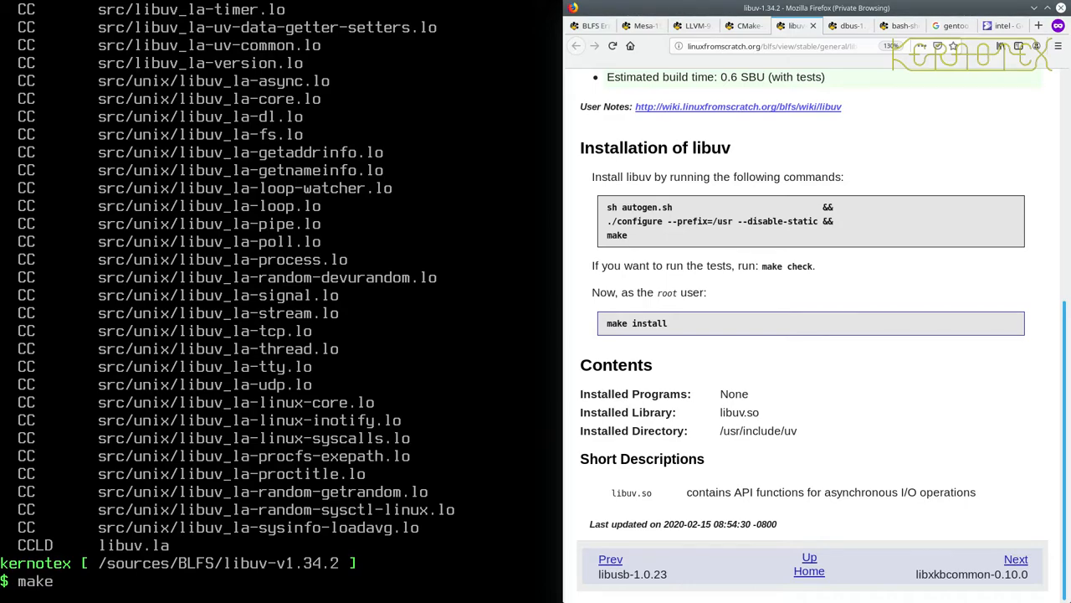
pyautogui.write('make check')
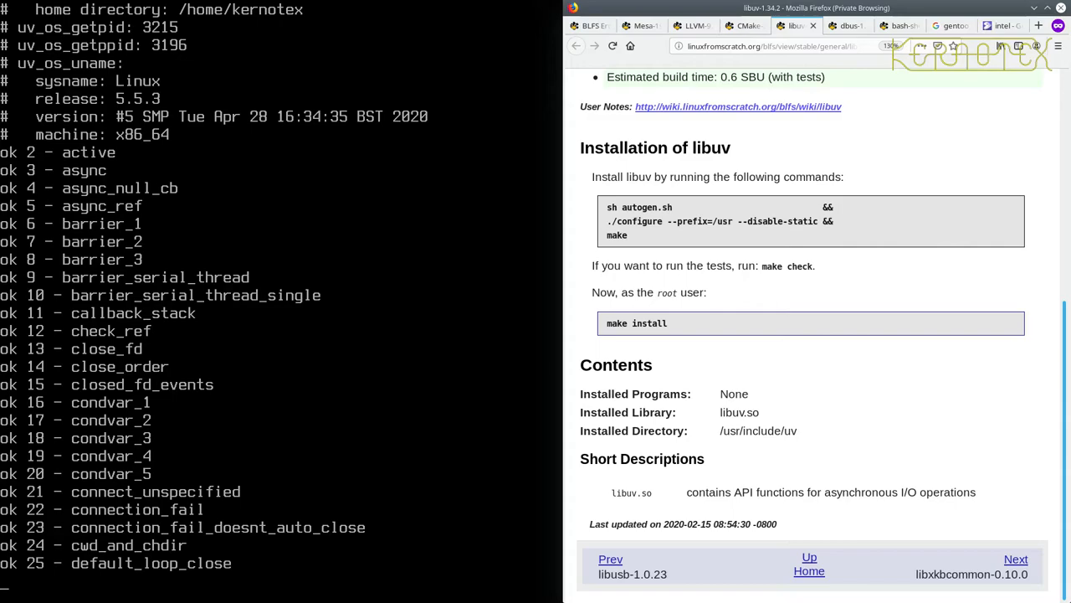
pyautogui.scroll(-3)
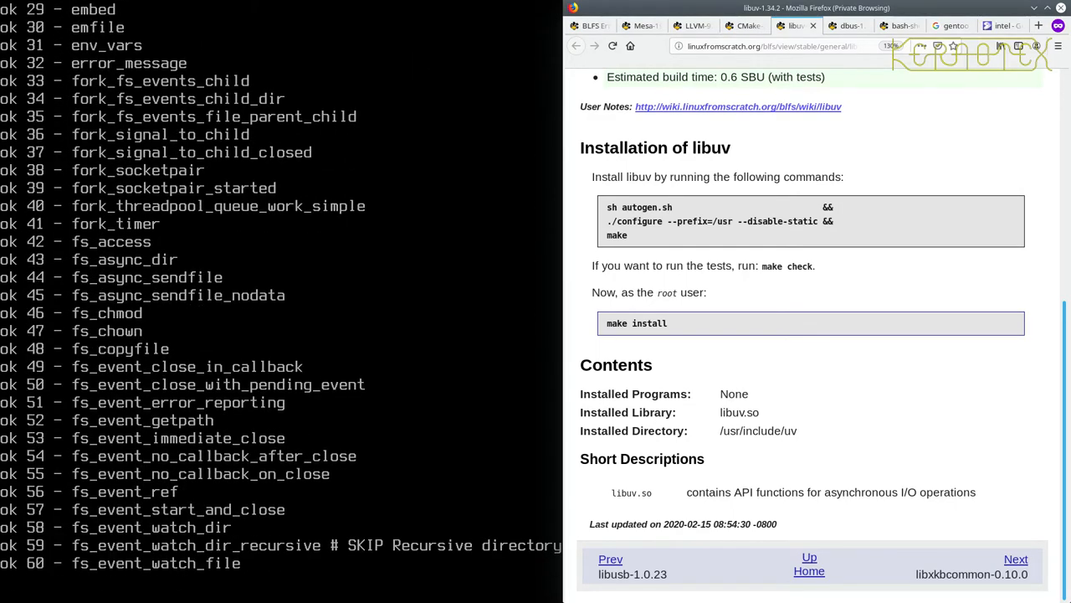
pyautogui.scroll(-3)
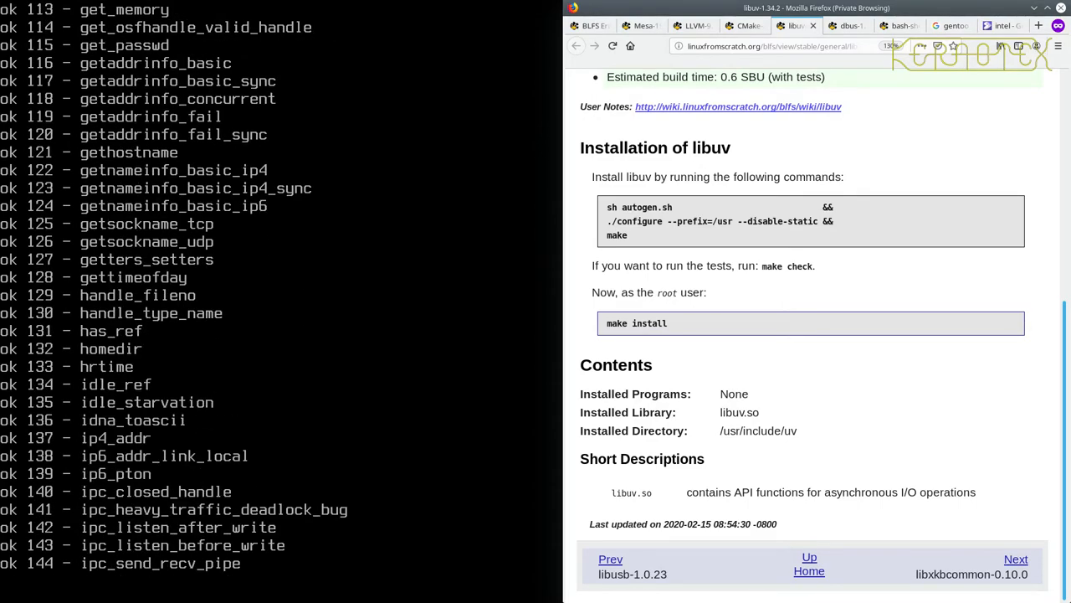
pyautogui.scroll(-3)
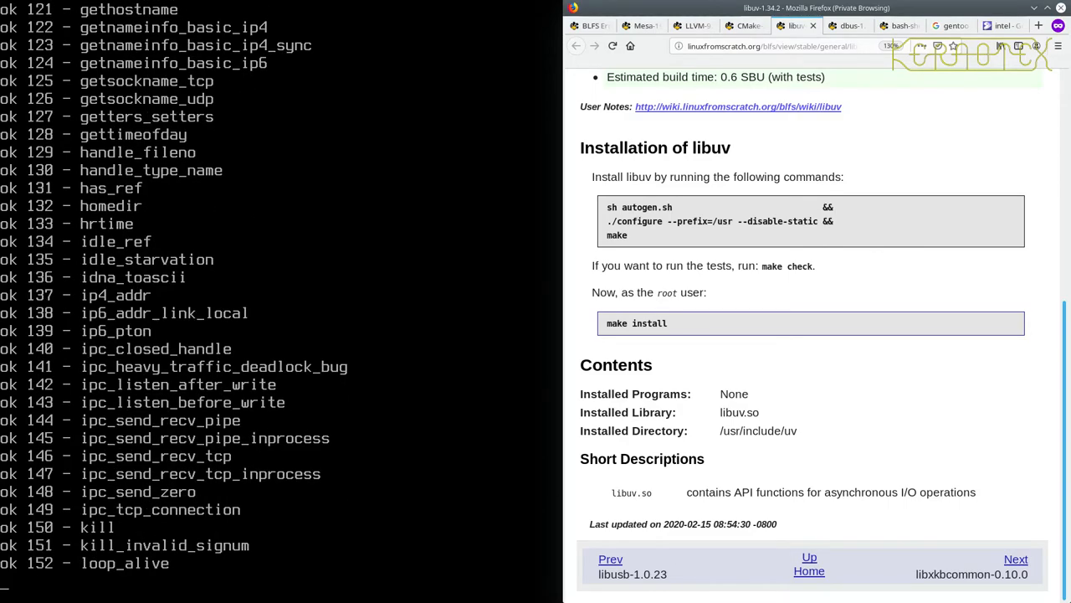
pyautogui.scroll(-3)
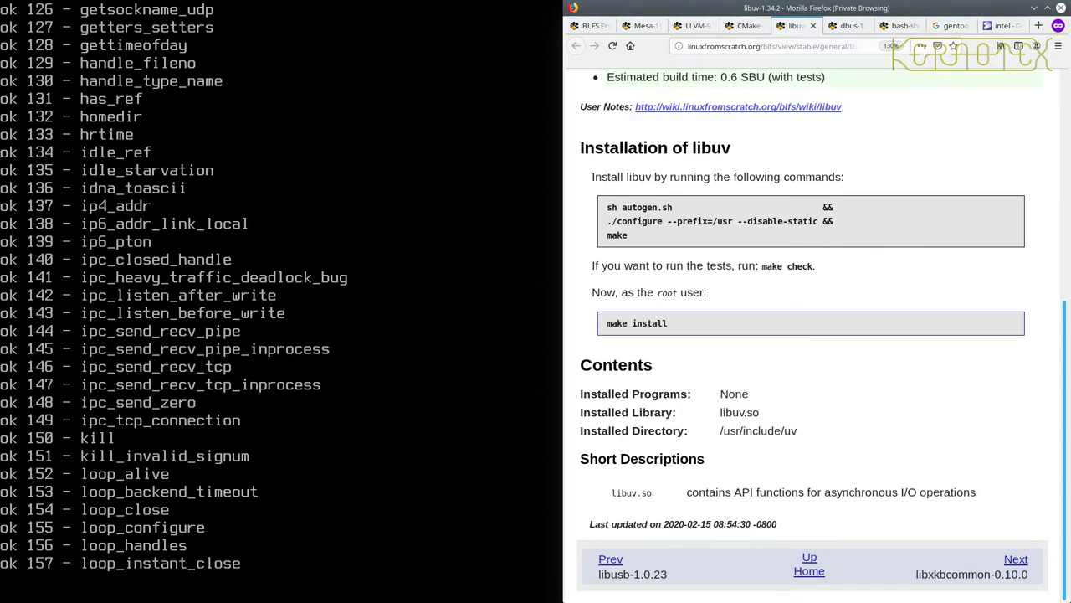
pyautogui.scroll(-3)
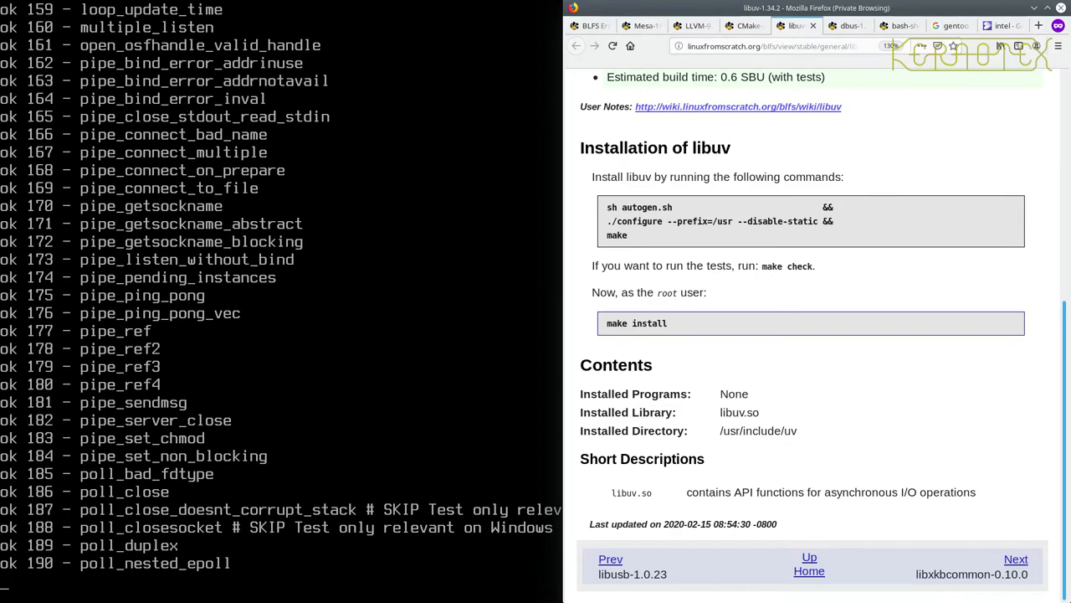
pyautogui.scroll(-3)
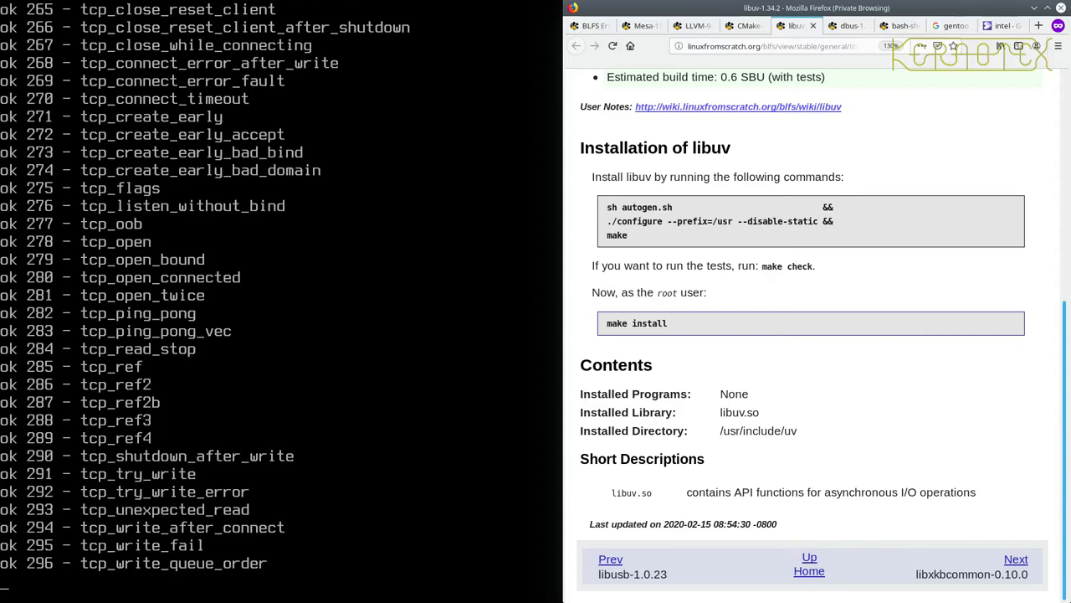
pyautogui.scroll(-3)
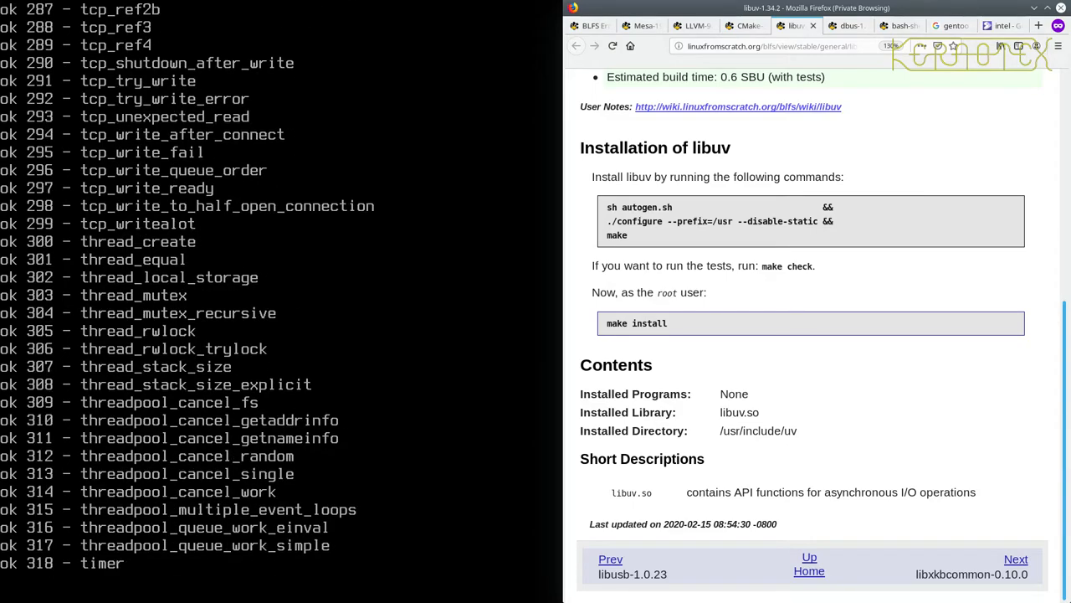
pyautogui.scroll(-3)
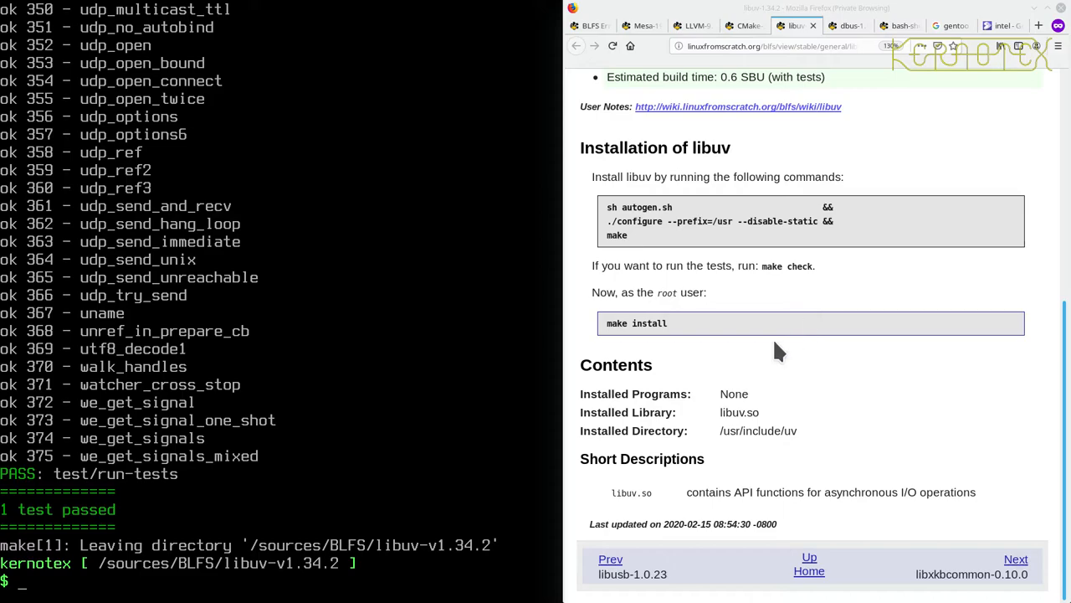
# Step: Install libuv as root with 'sudo -E make install', entering the password to place libraries in /usr/lib
pyautogui.write('sudo -')
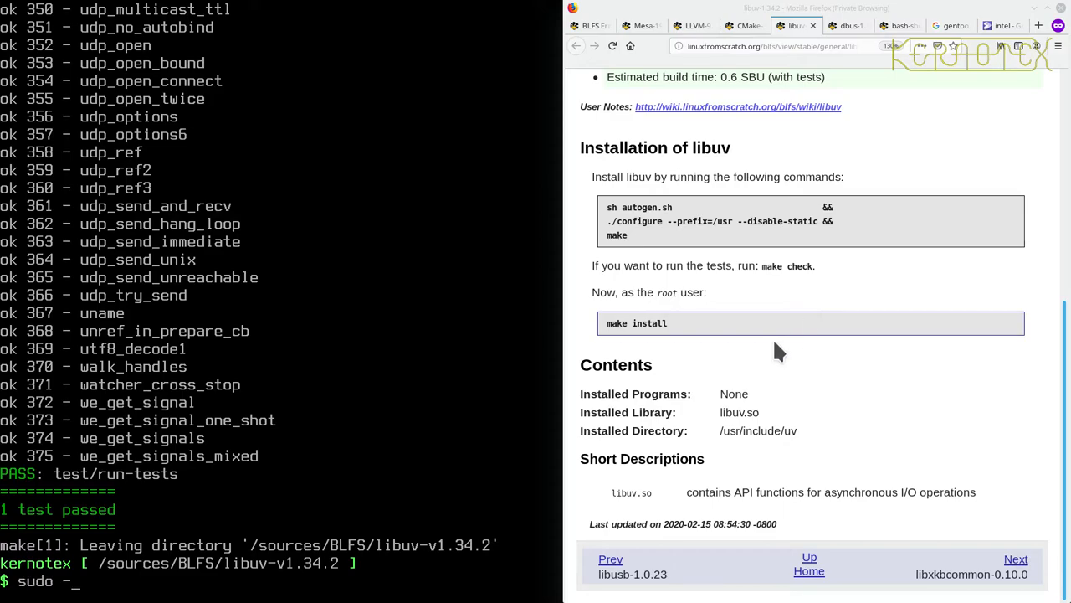
pyautogui.write('E')
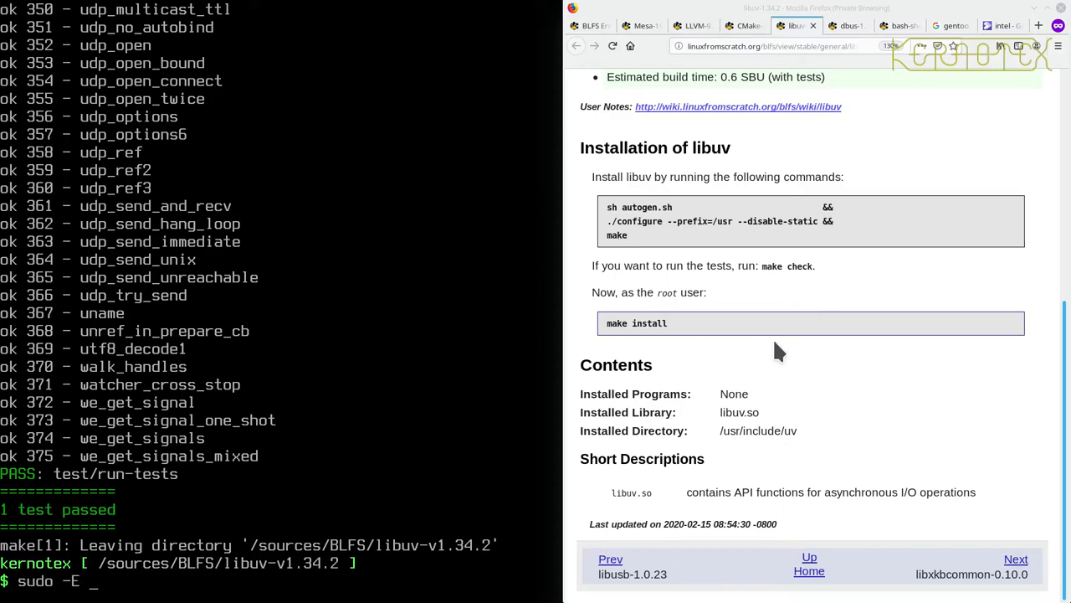
pyautogui.write('make')
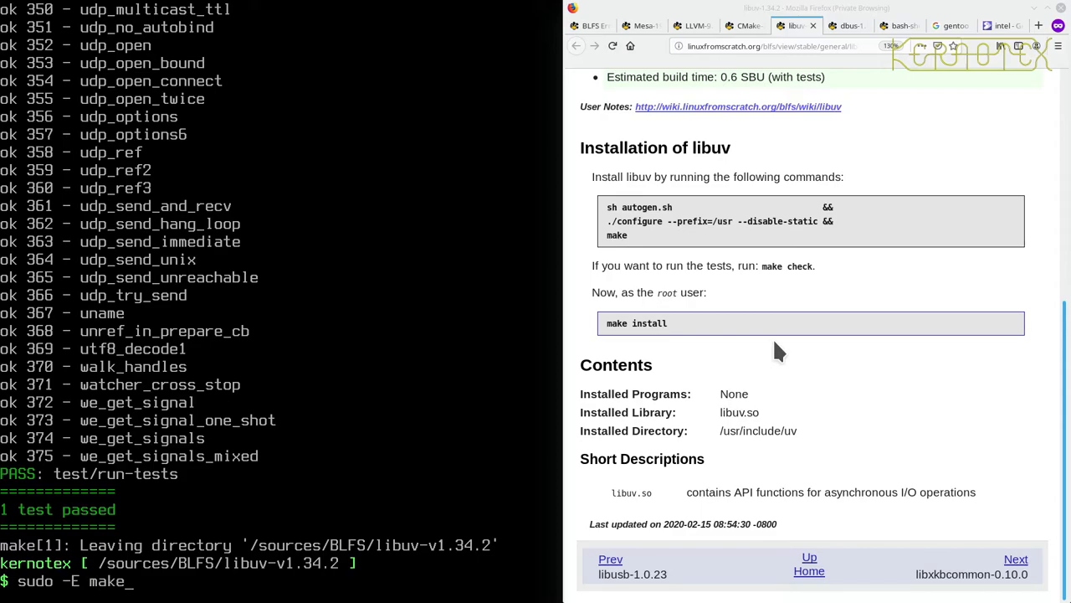
pyautogui.write('install')
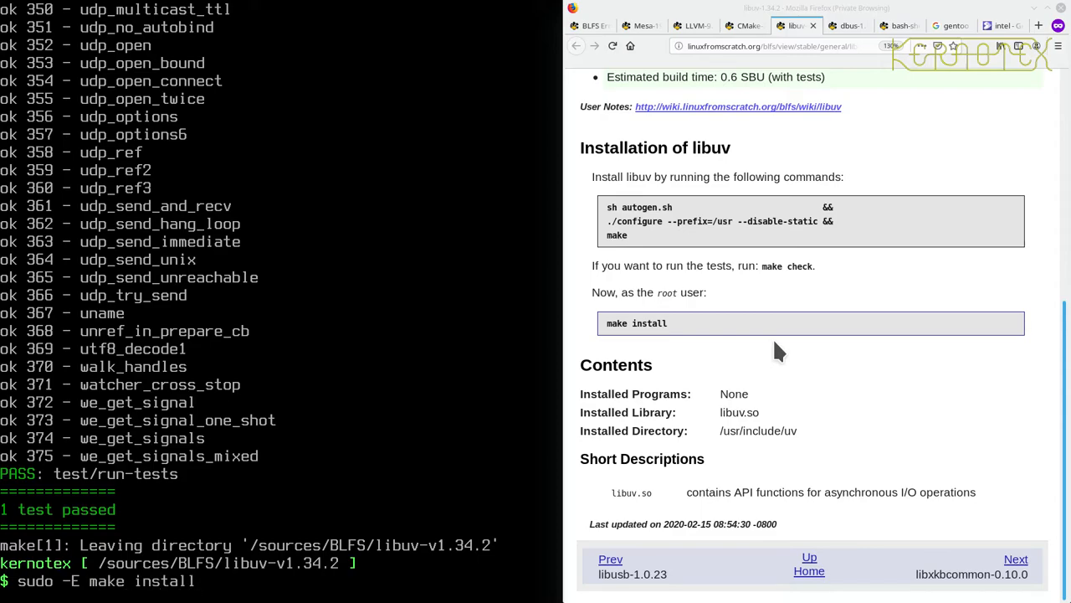
pyautogui.press('Return')
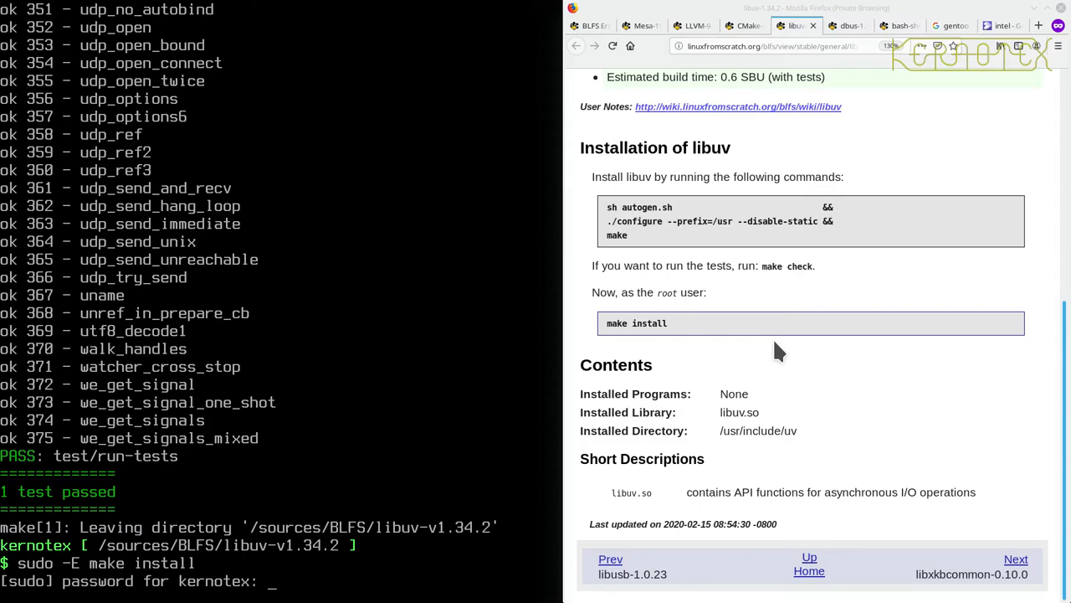
pyautogui.press('Return')
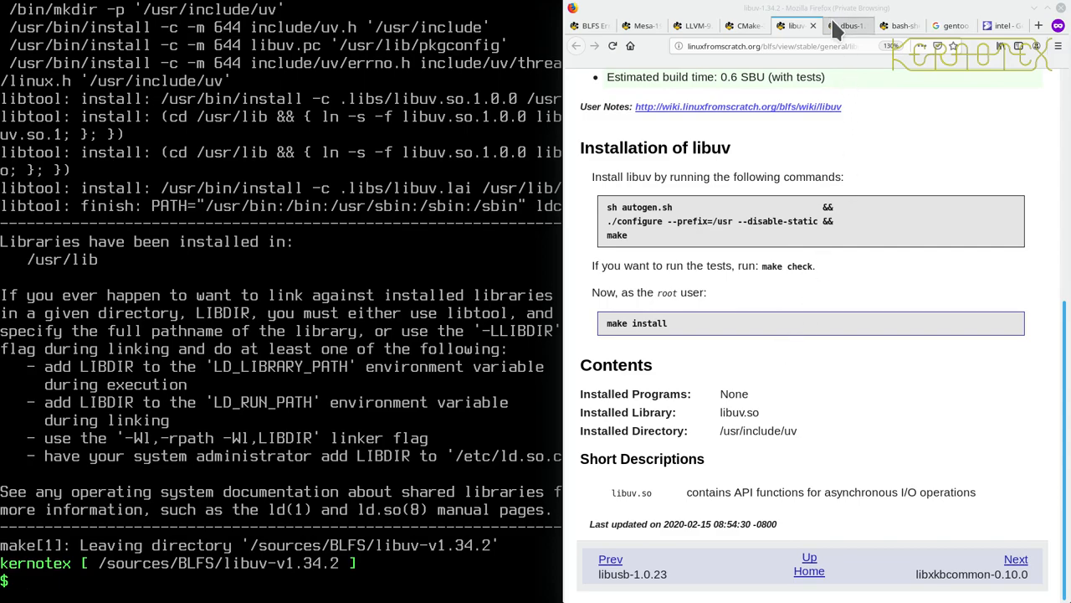
# Step: Bring up the D-Bus build instructions in Firefox and begin a cd command in the shell
pyautogui.click(846, 25)
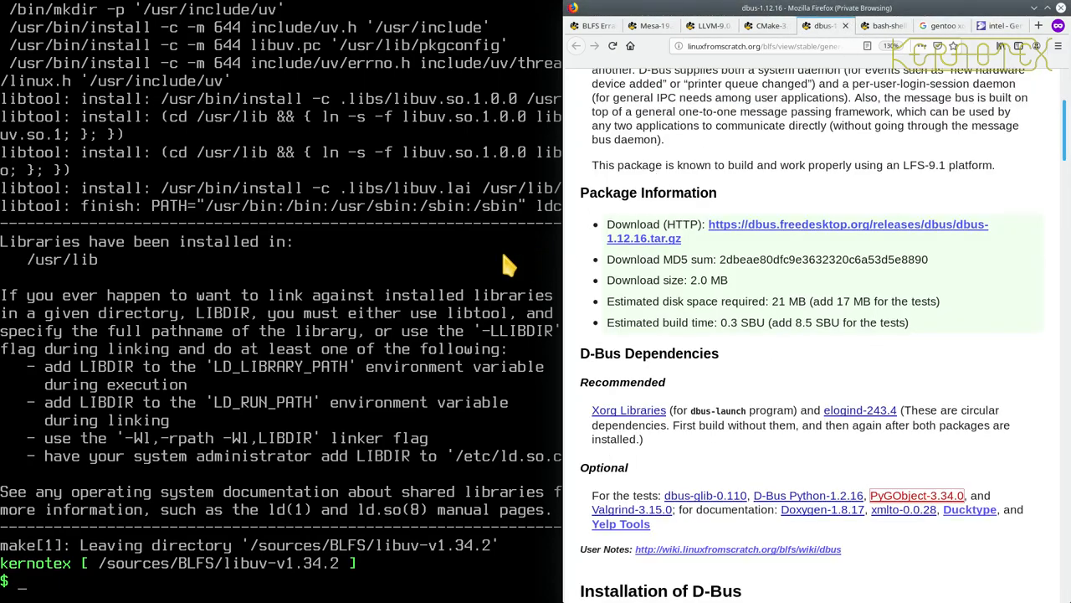
pyautogui.write('cd')
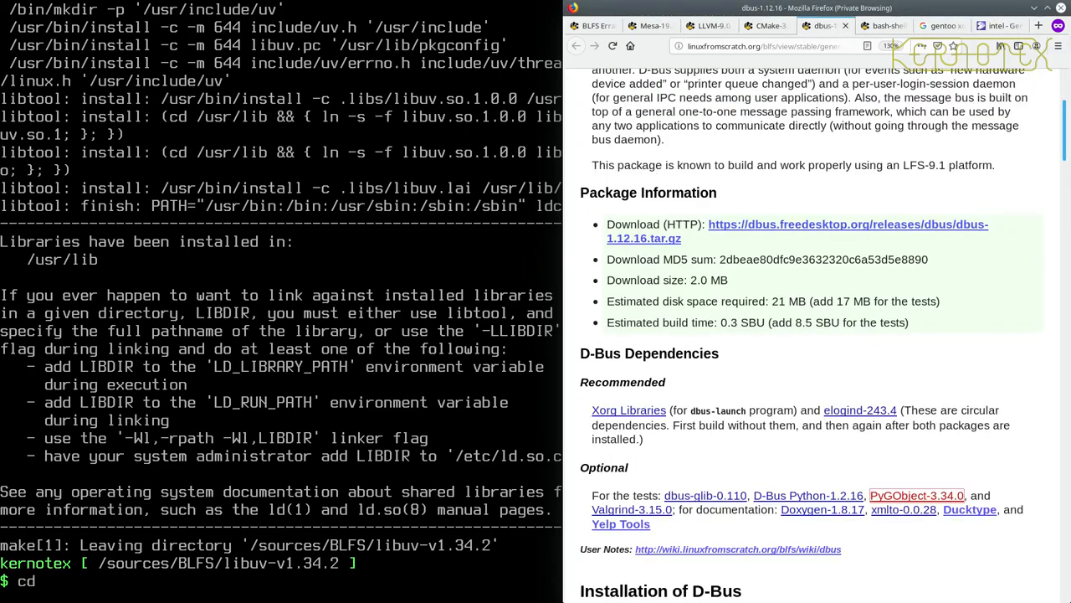